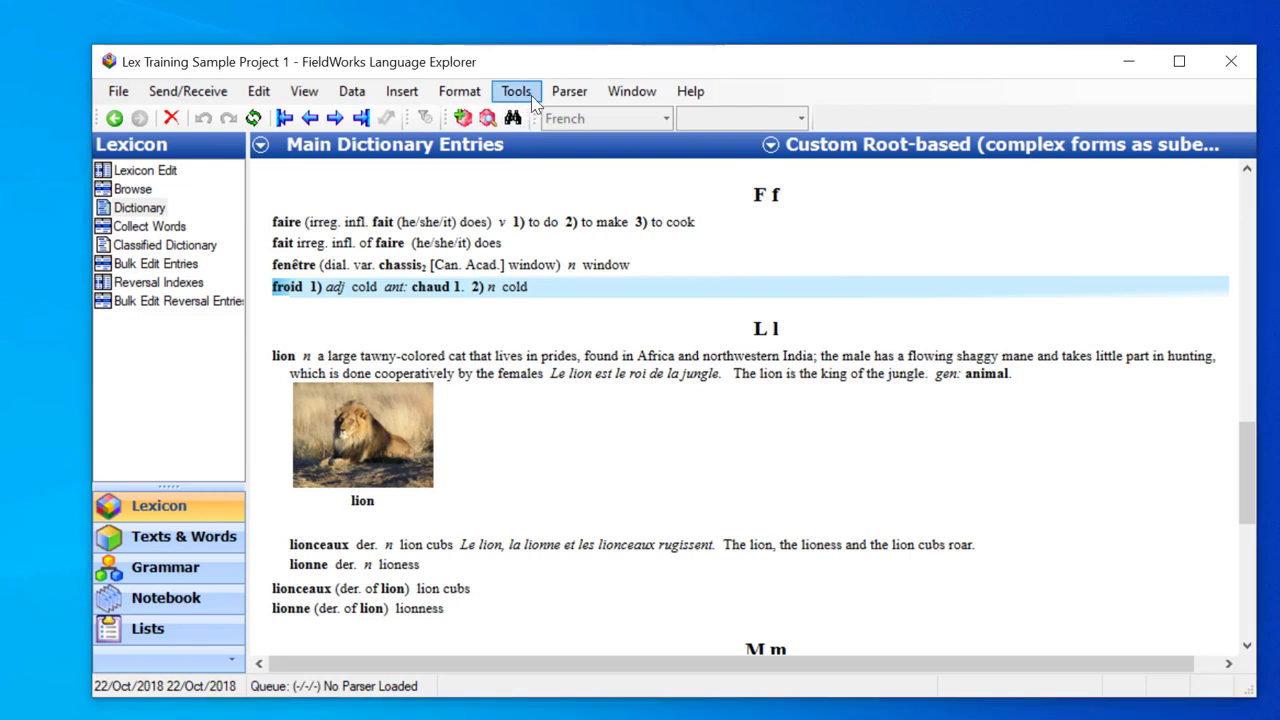
Briefly open and cancel the dictionary configuration from the Tools menu, then view the list of dictionary views
{"action": "left_click", "coordinate": [516, 92]}
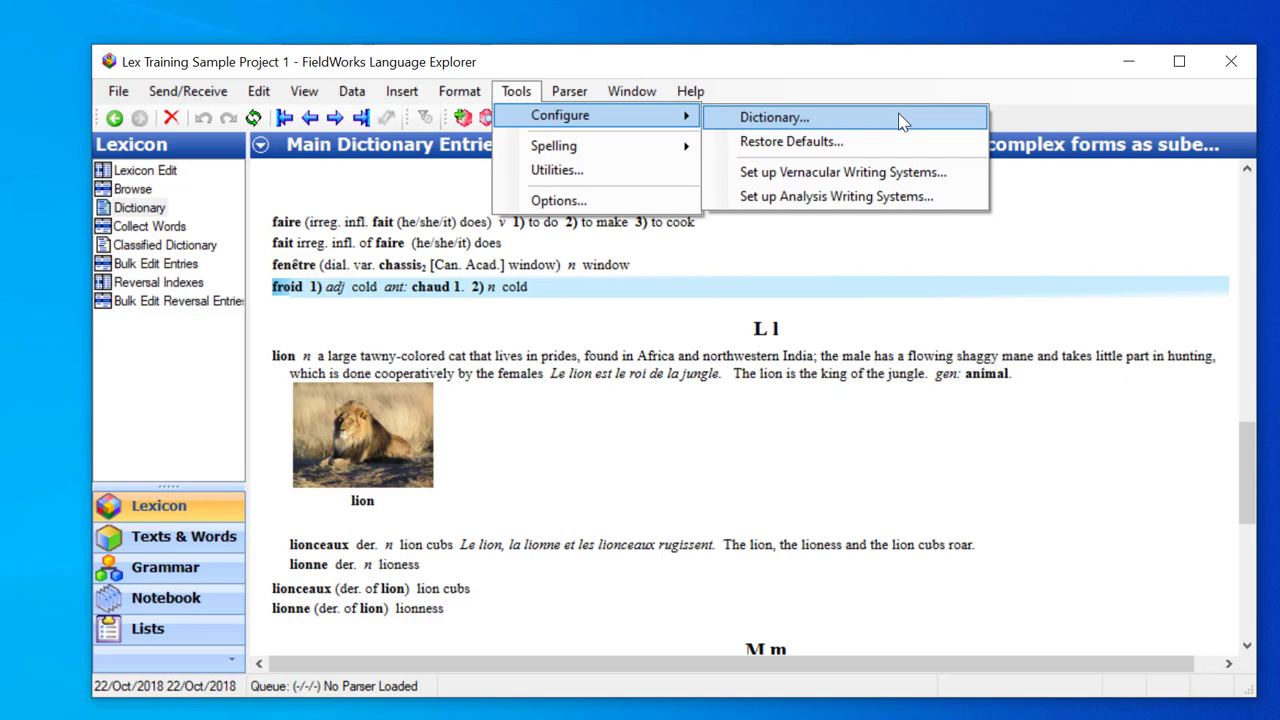
{"action": "left_click", "coordinate": [772, 116]}
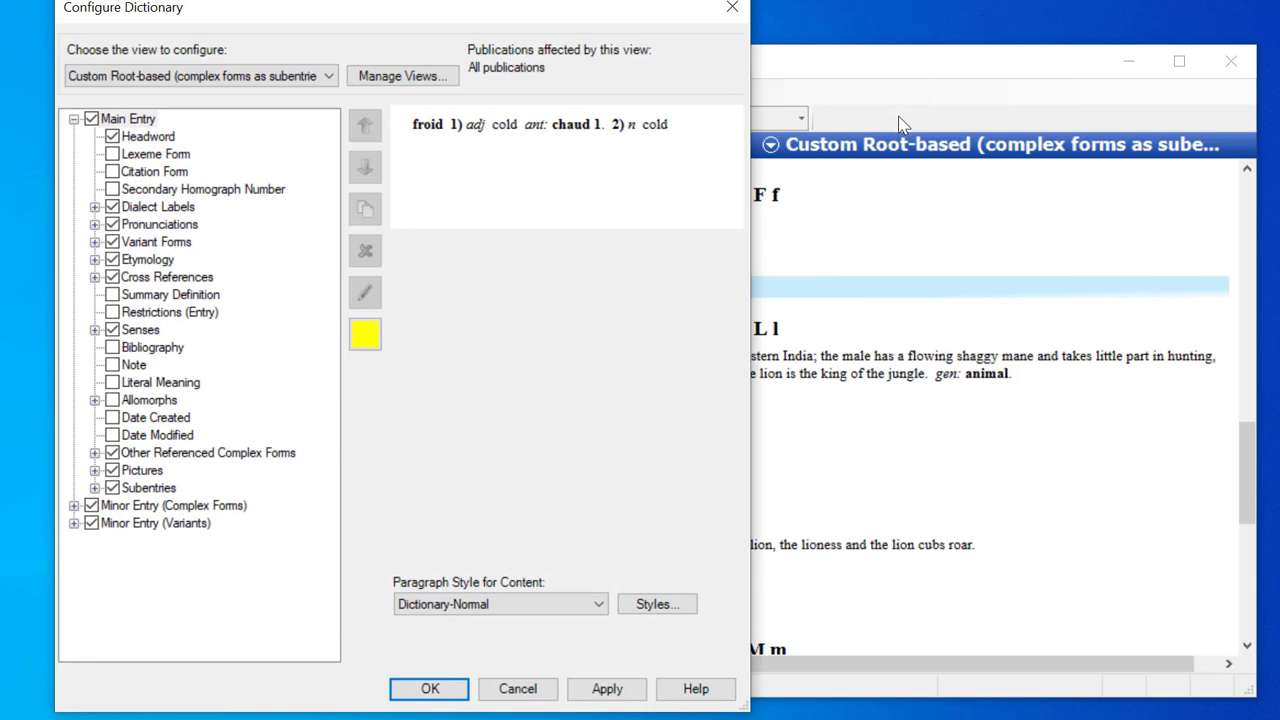
{"action": "left_click", "coordinate": [428, 688]}
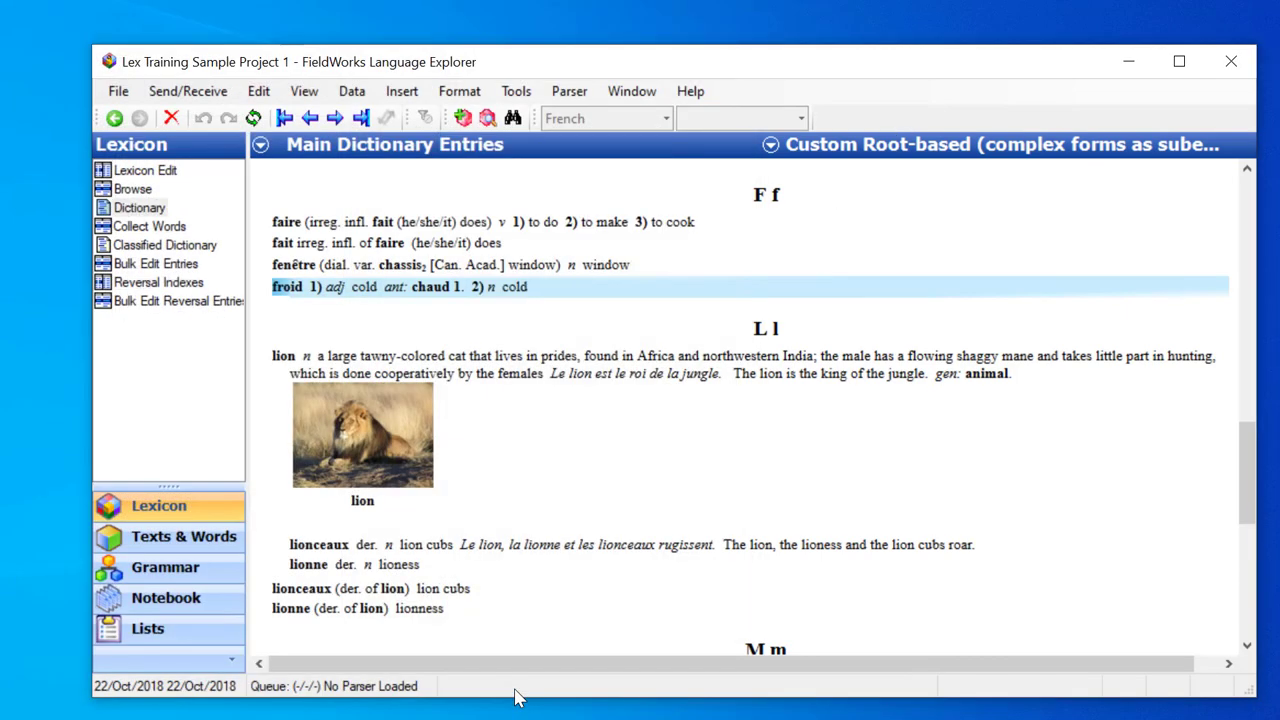
{"action": "mouse_move", "coordinate": [574, 640]}
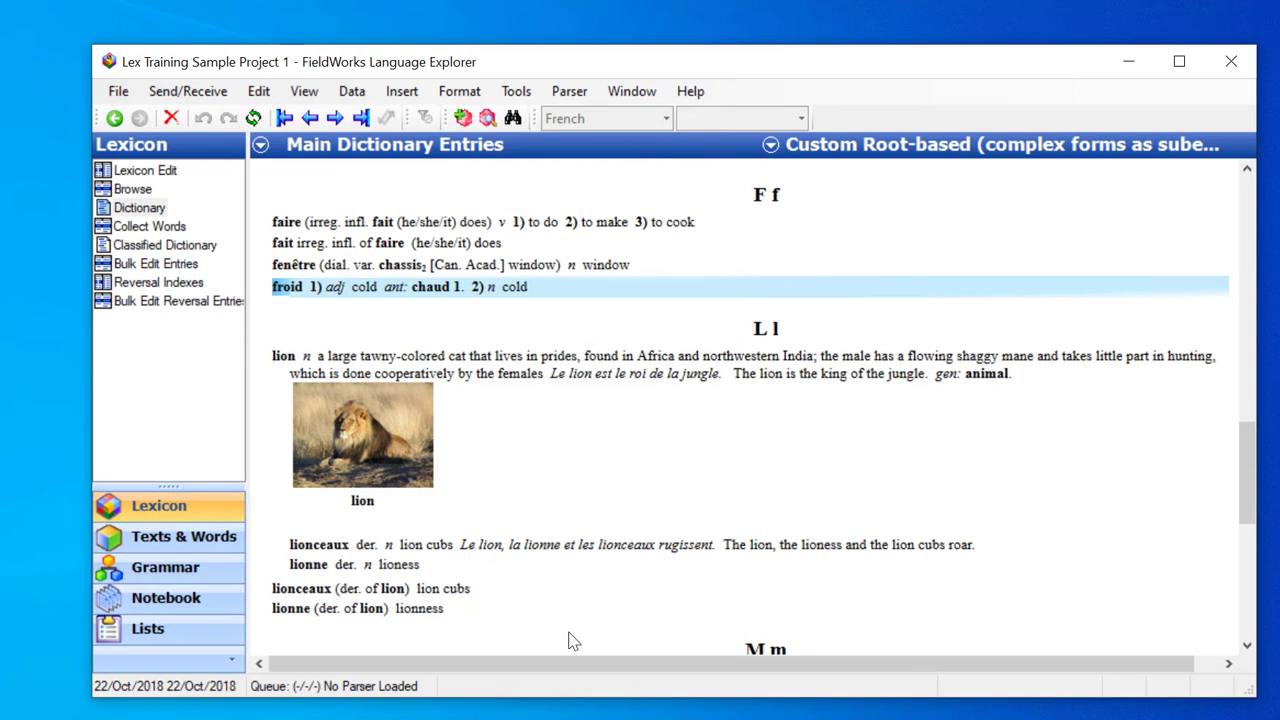
{"action": "mouse_move", "coordinate": [616, 264]}
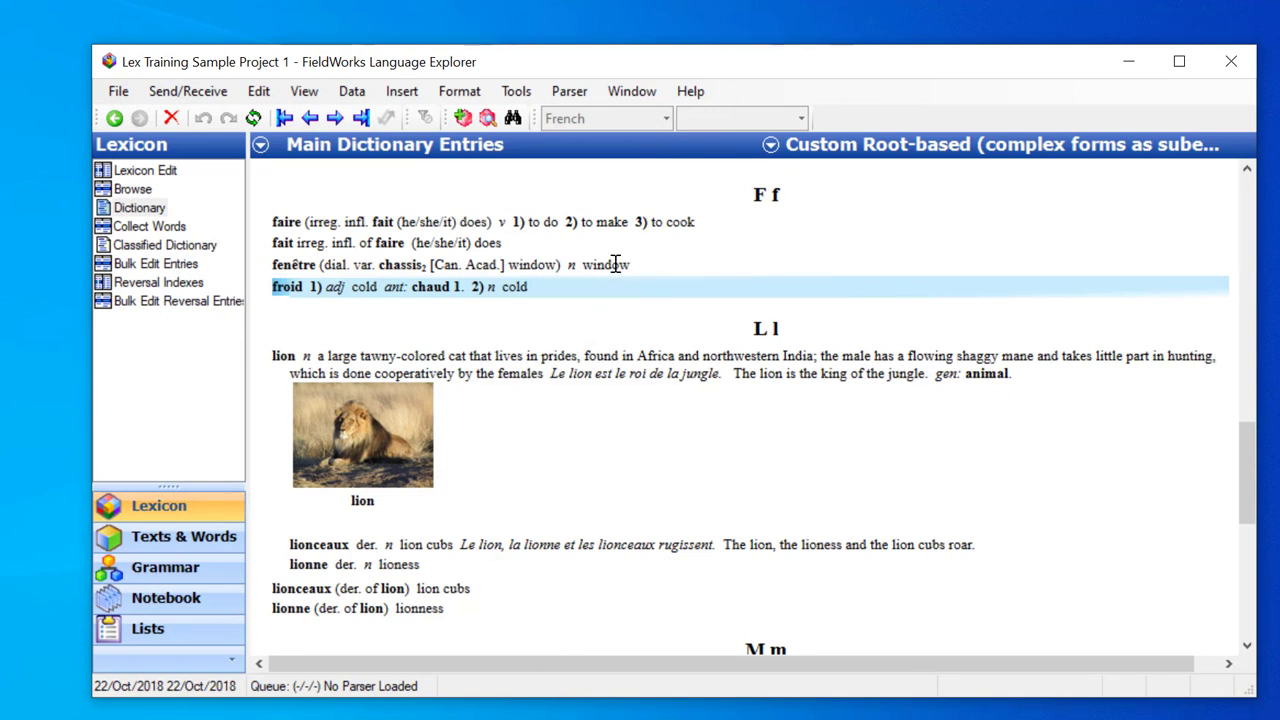
{"action": "mouse_move", "coordinate": [678, 160]}
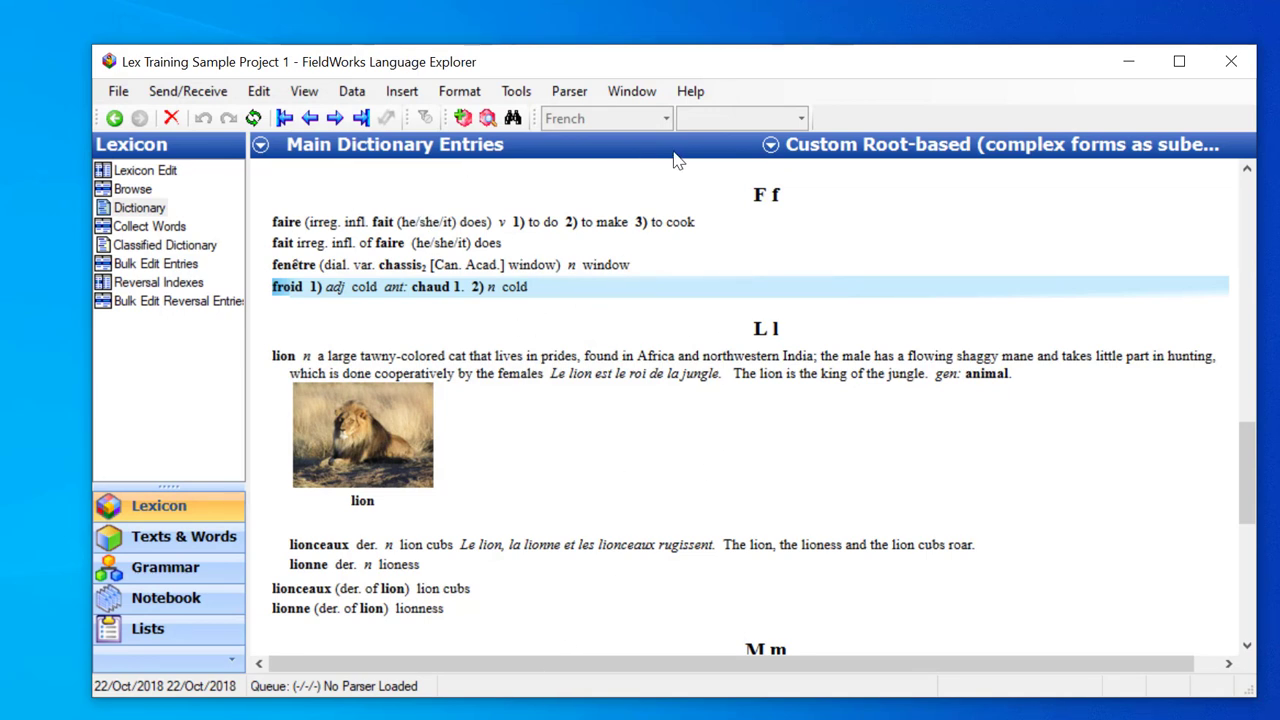
{"action": "mouse_move", "coordinate": [396, 180]}
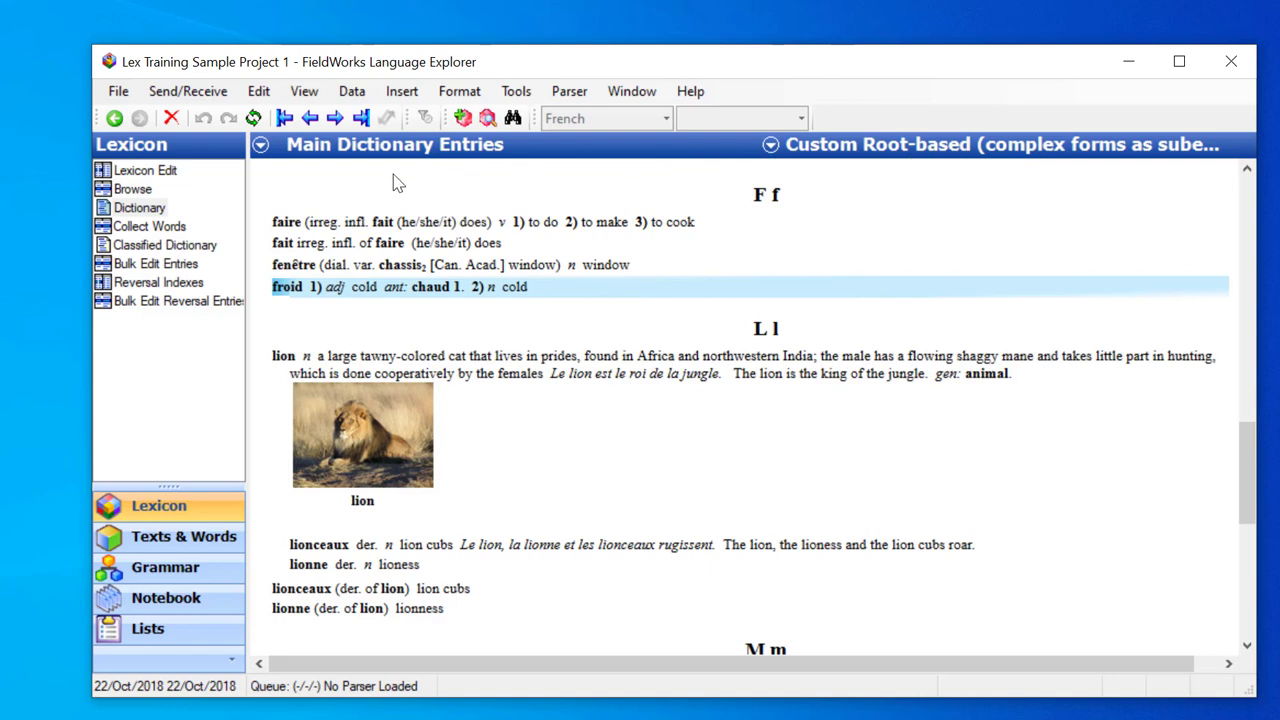
{"action": "mouse_move", "coordinate": [476, 188]}
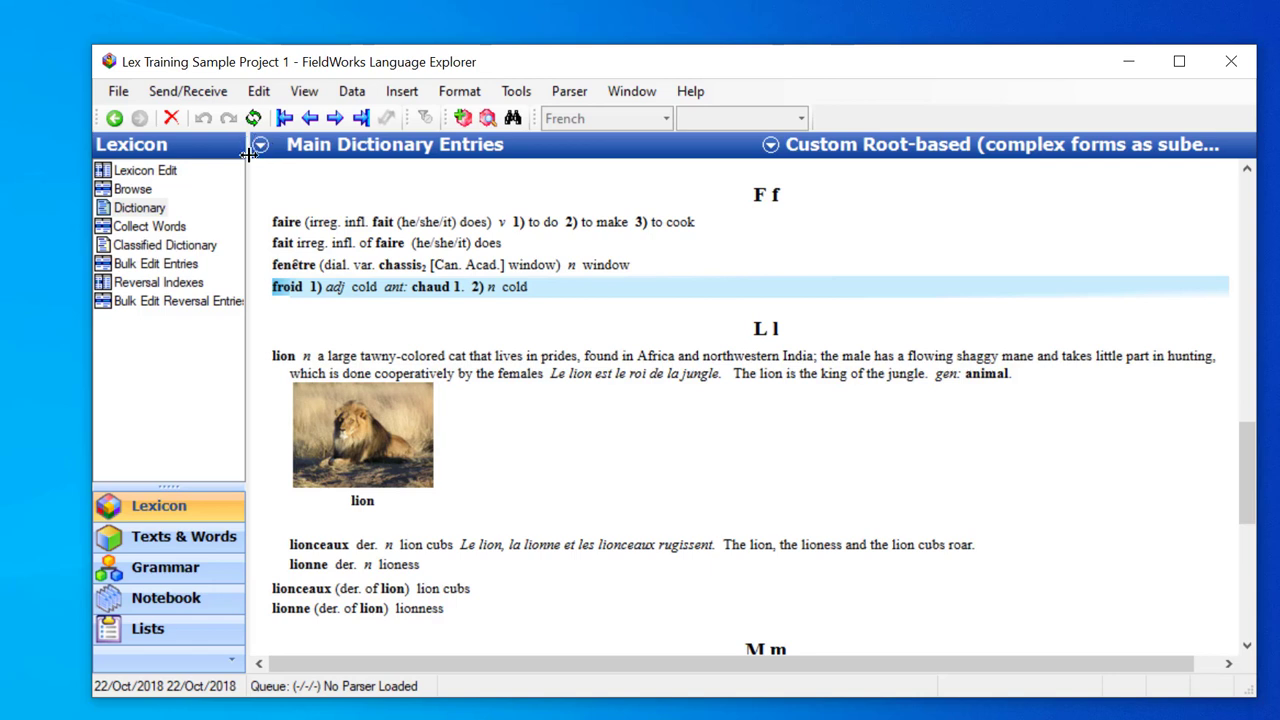
{"action": "mouse_move", "coordinate": [276, 176]}
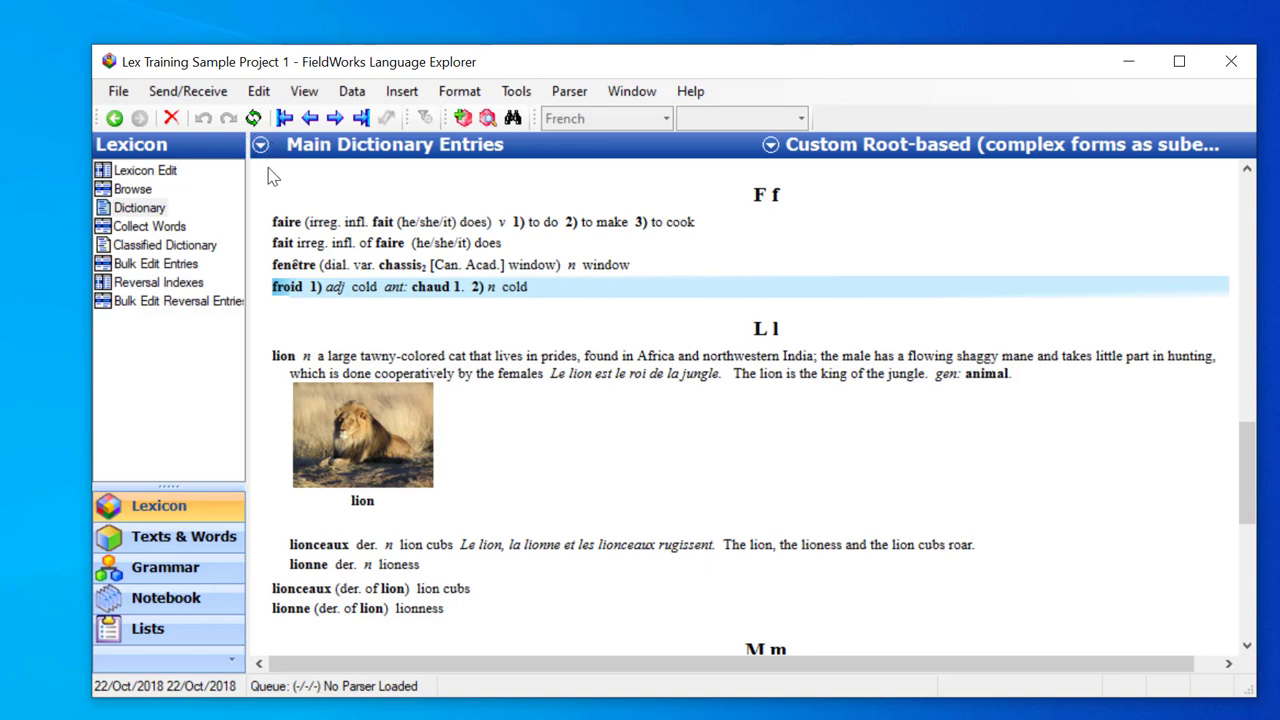
{"action": "mouse_move", "coordinate": [784, 172]}
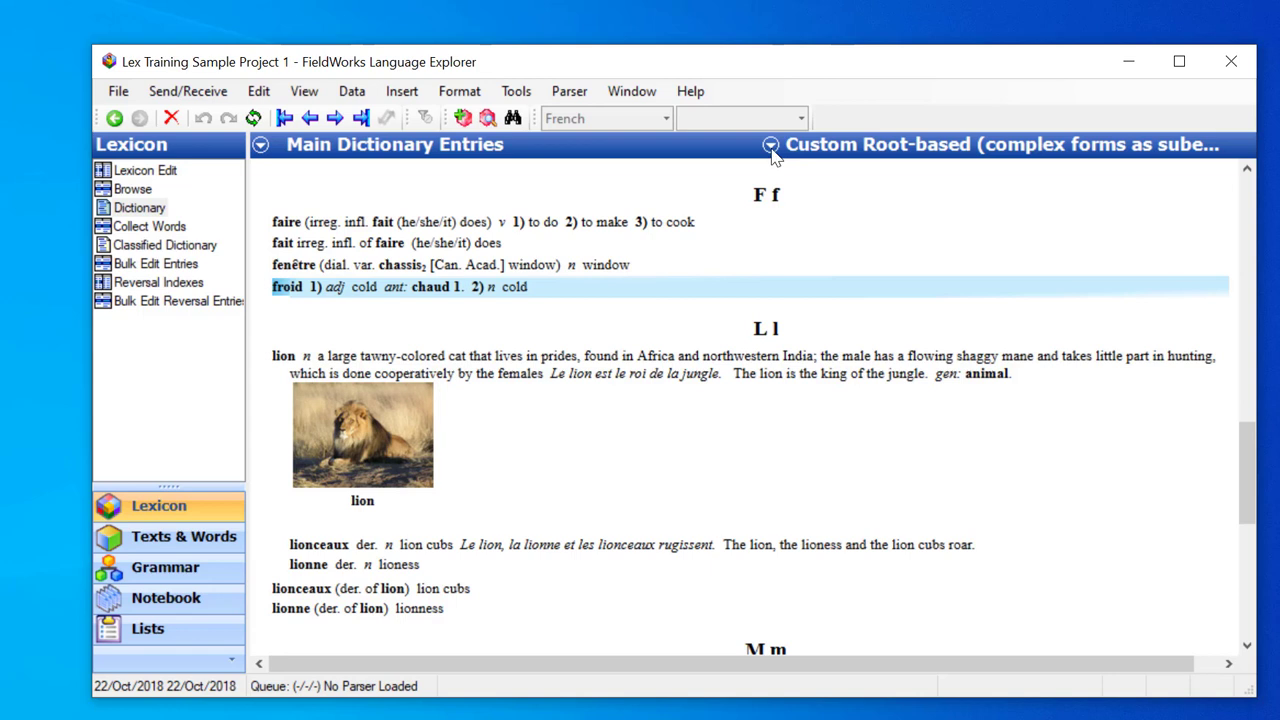
{"action": "left_click", "coordinate": [770, 144]}
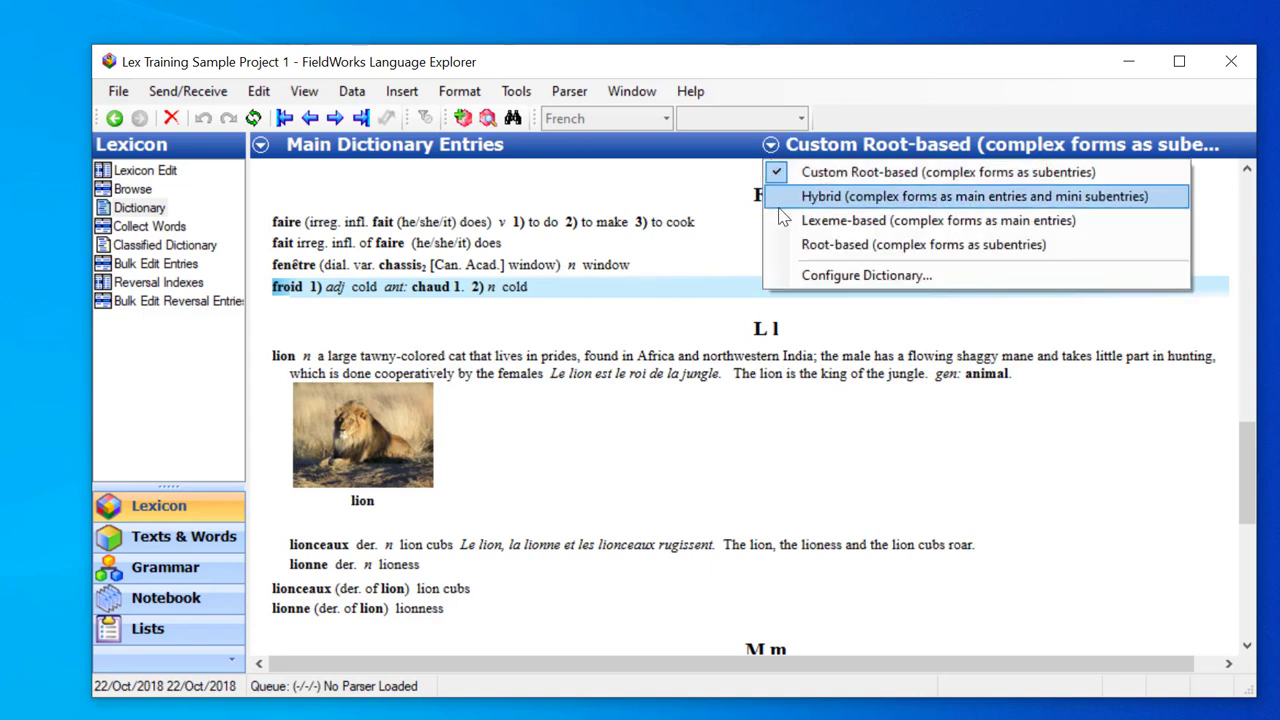
{"action": "mouse_move", "coordinate": [1124, 172]}
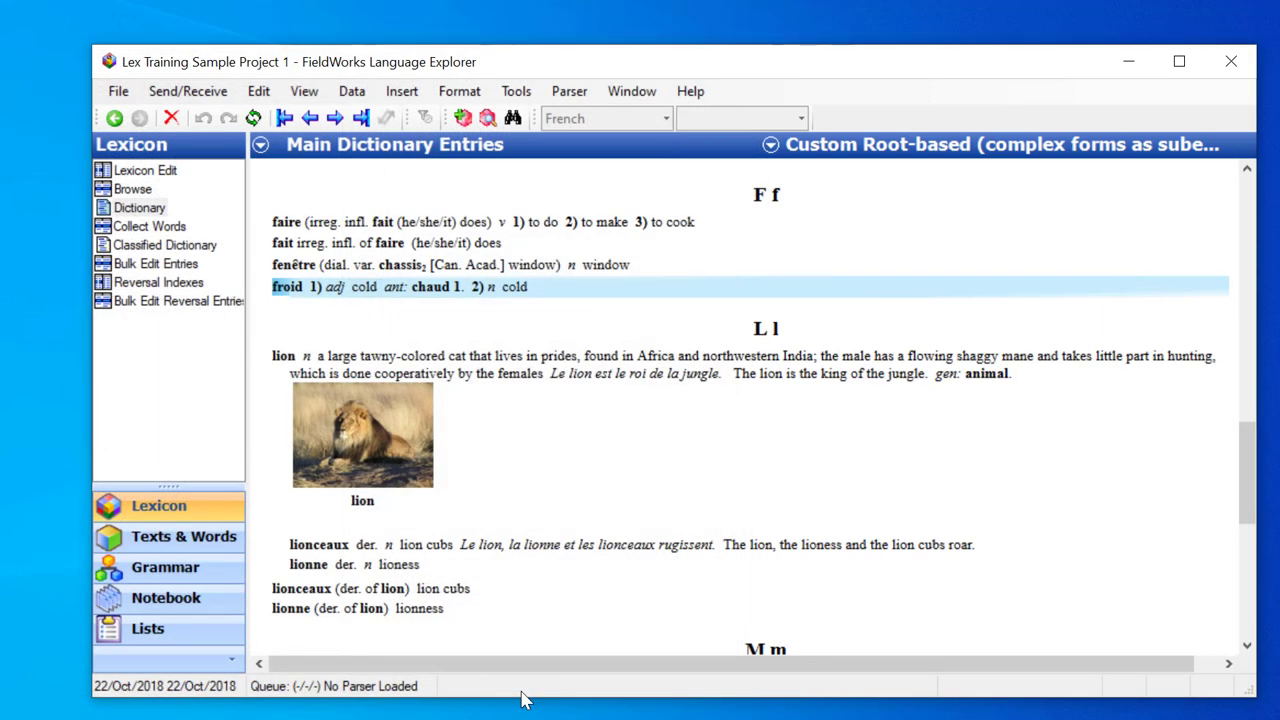
{"action": "mouse_move", "coordinate": [336, 348]}
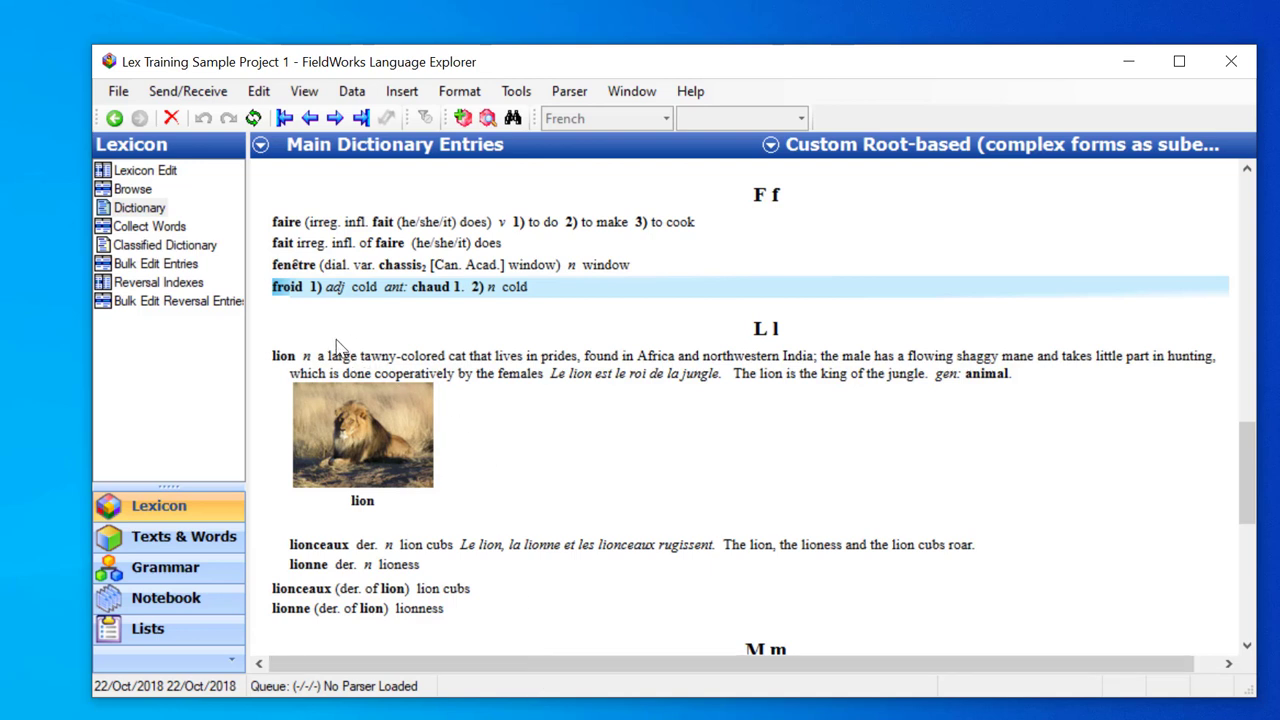
{"action": "mouse_move", "coordinate": [312, 340]}
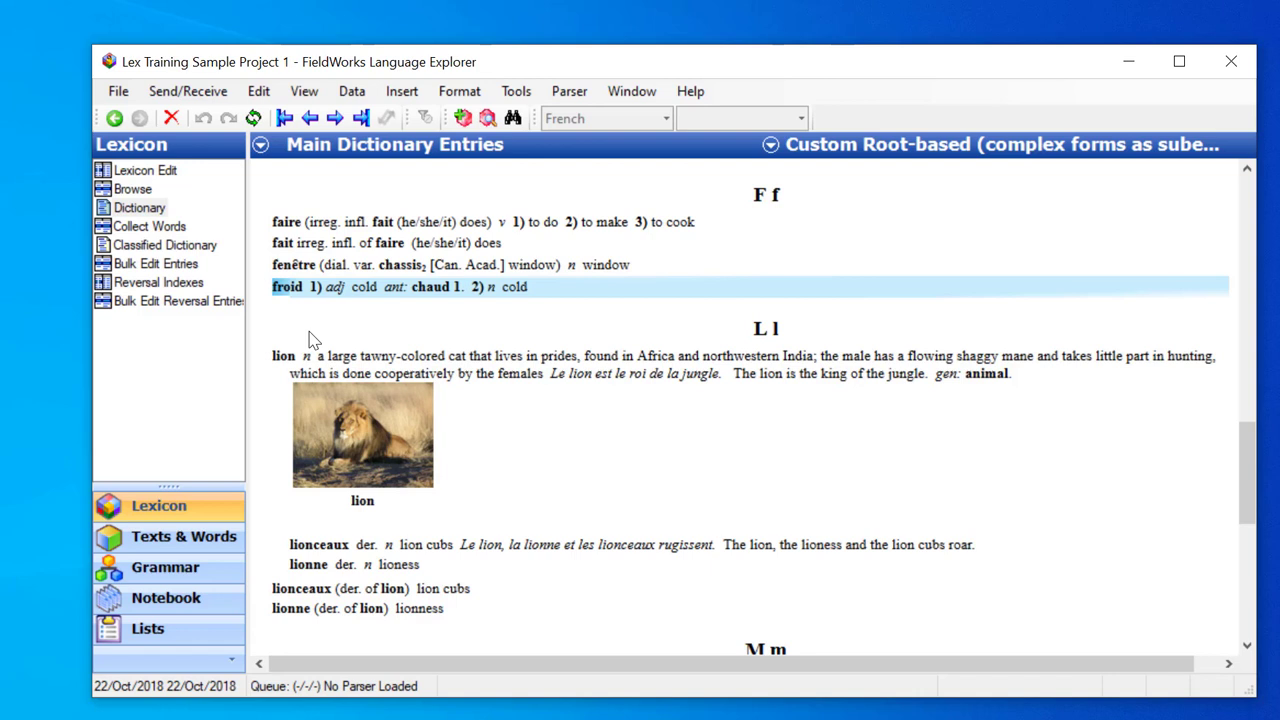
{"action": "mouse_move", "coordinate": [284, 300]}
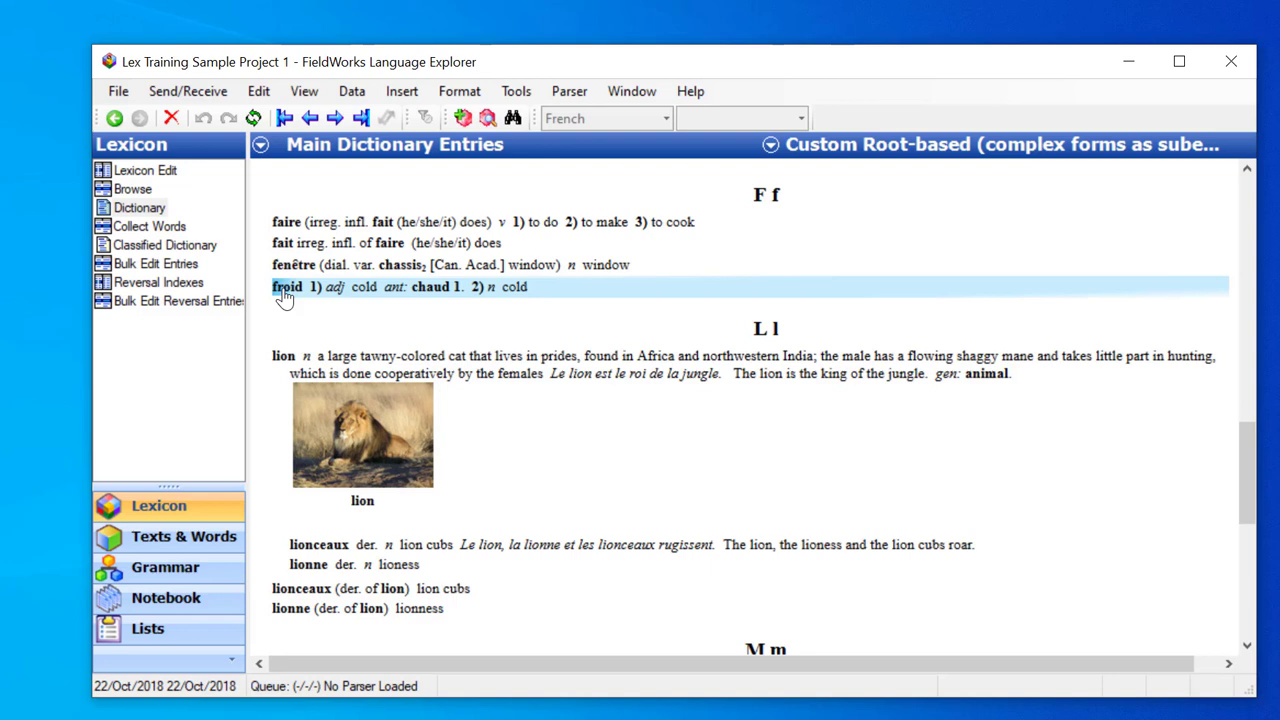
Open Configure Dictionary View from the froid entry's context menu in the preview
{"action": "right_click", "coordinate": [288, 288]}
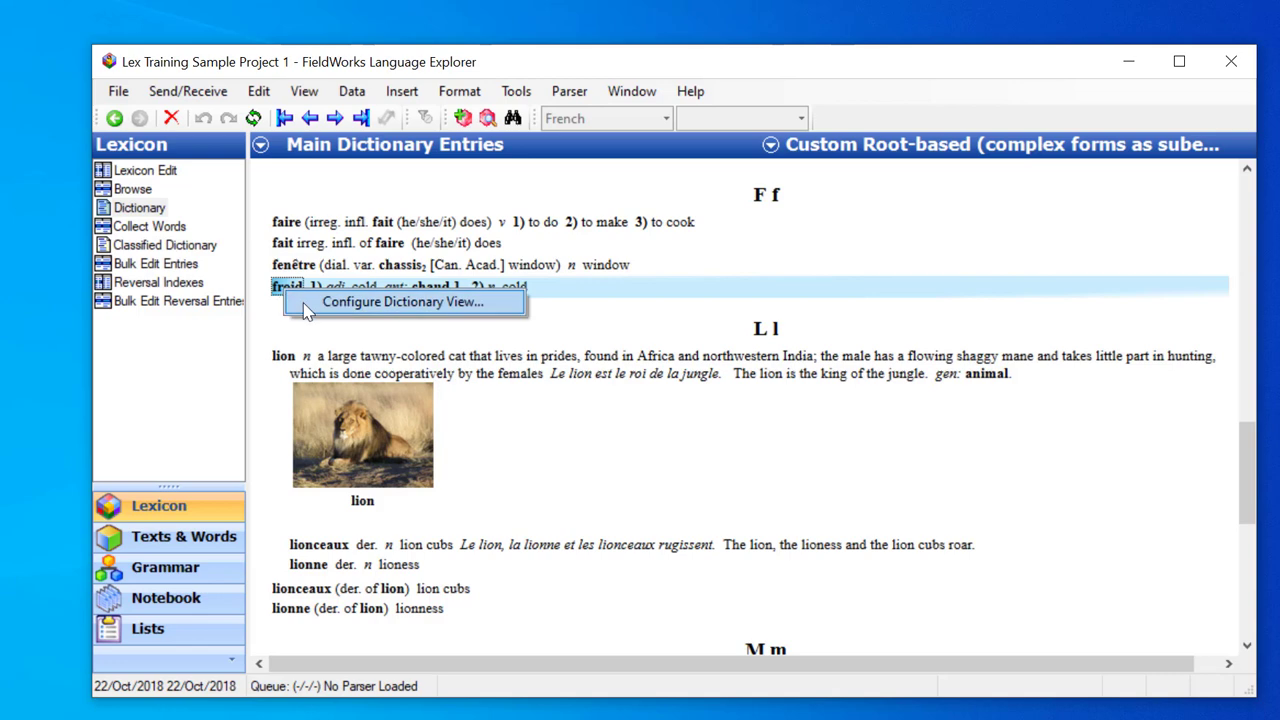
{"action": "left_click", "coordinate": [400, 300]}
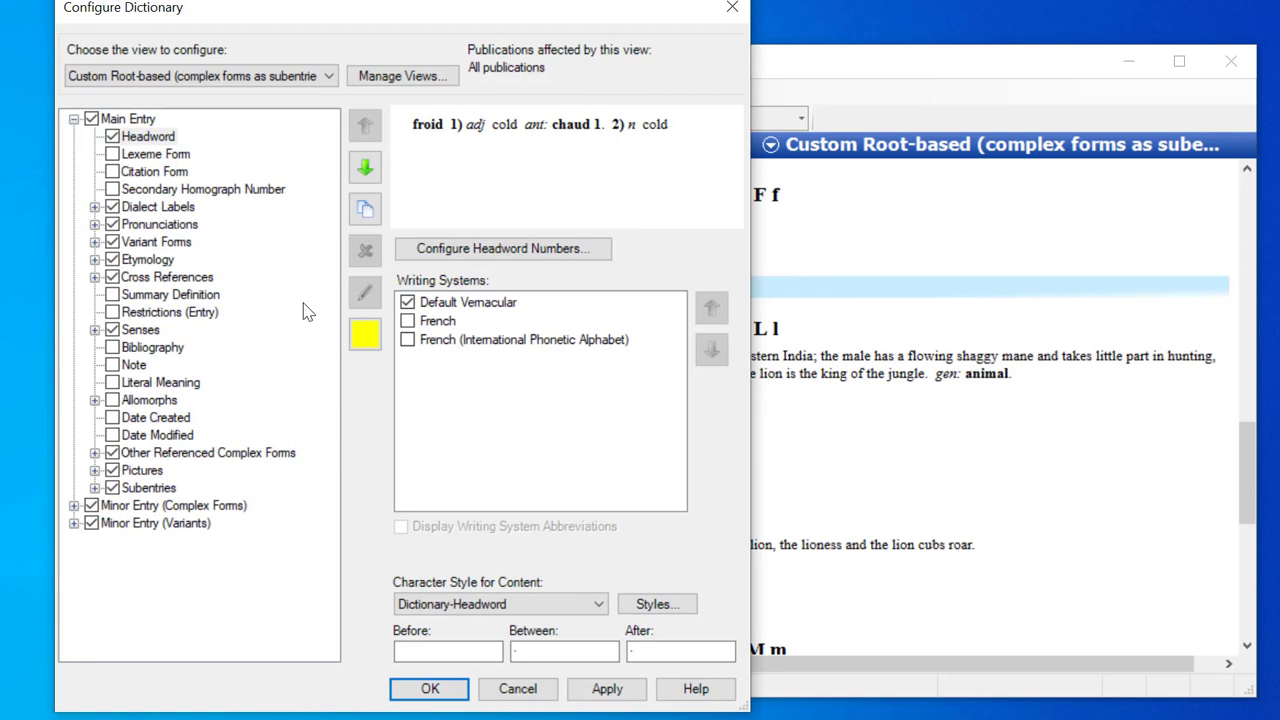
{"action": "mouse_move", "coordinate": [230, 164]}
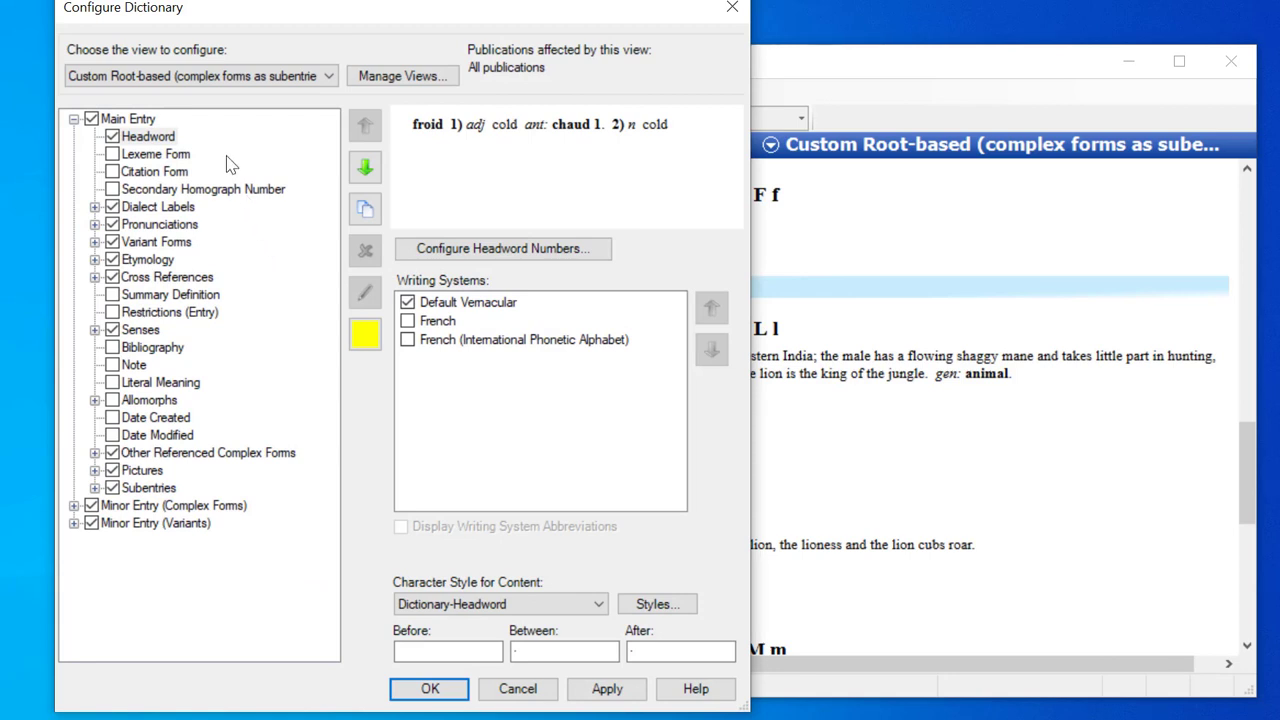
{"action": "mouse_move", "coordinate": [160, 184]}
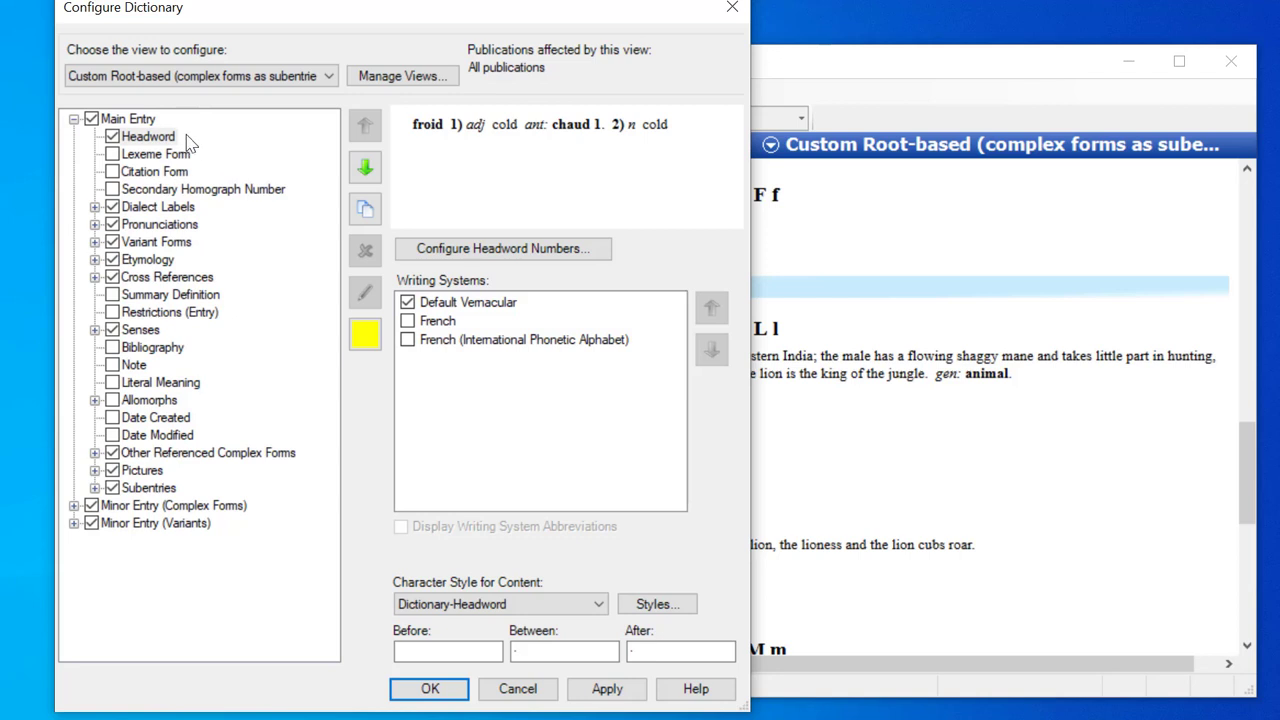
Select the Headword node and turn on highlighting so froid is marked in the preview
{"action": "left_click", "coordinate": [148, 136]}
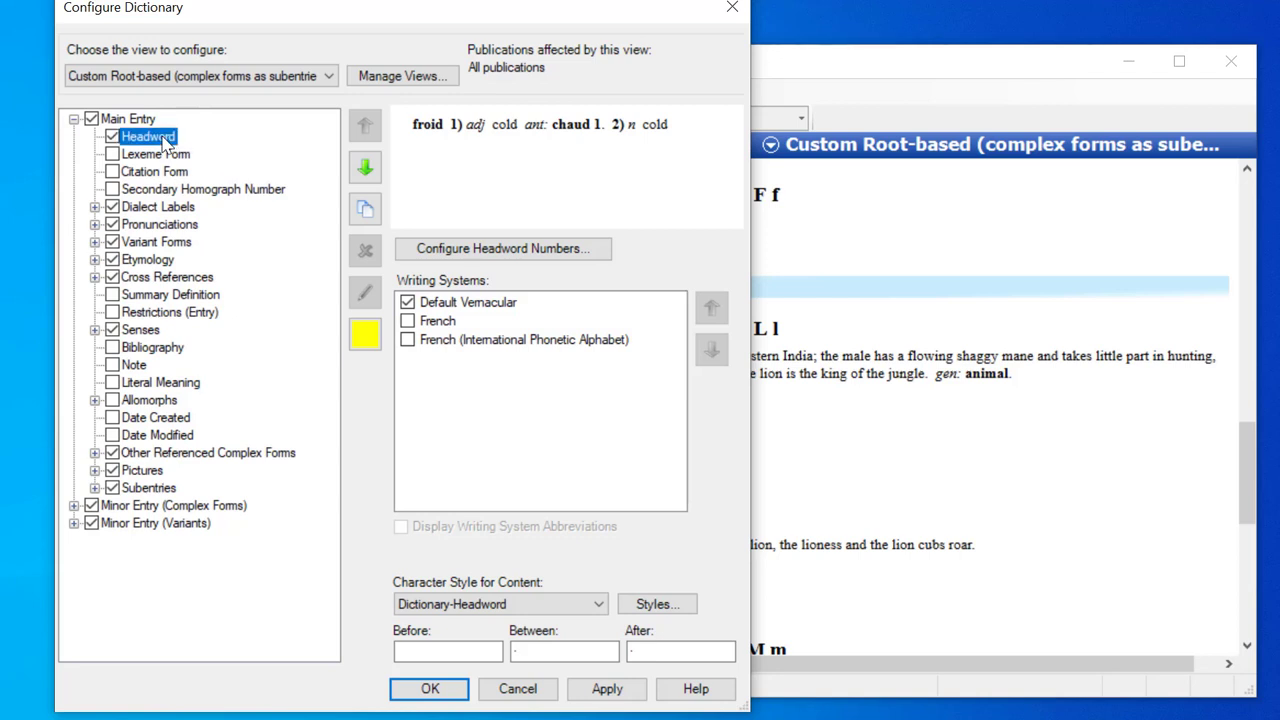
{"action": "mouse_move", "coordinate": [200, 148]}
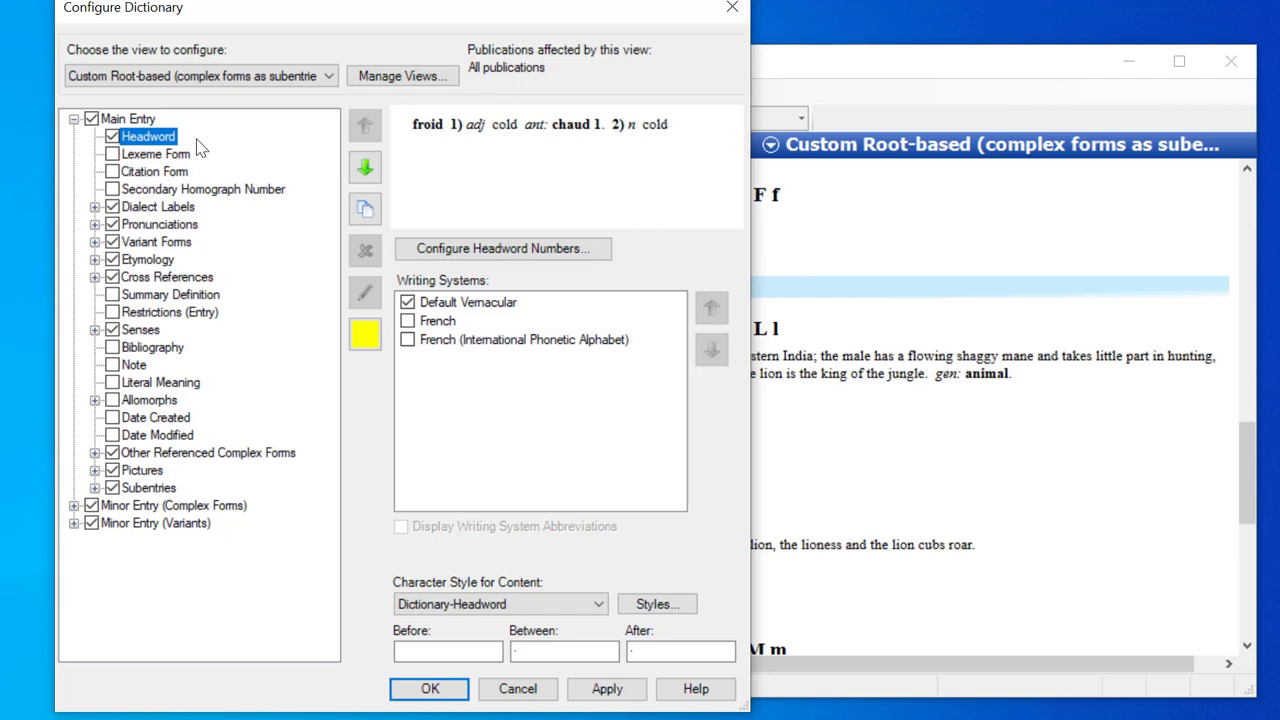
{"action": "mouse_move", "coordinate": [192, 148]}
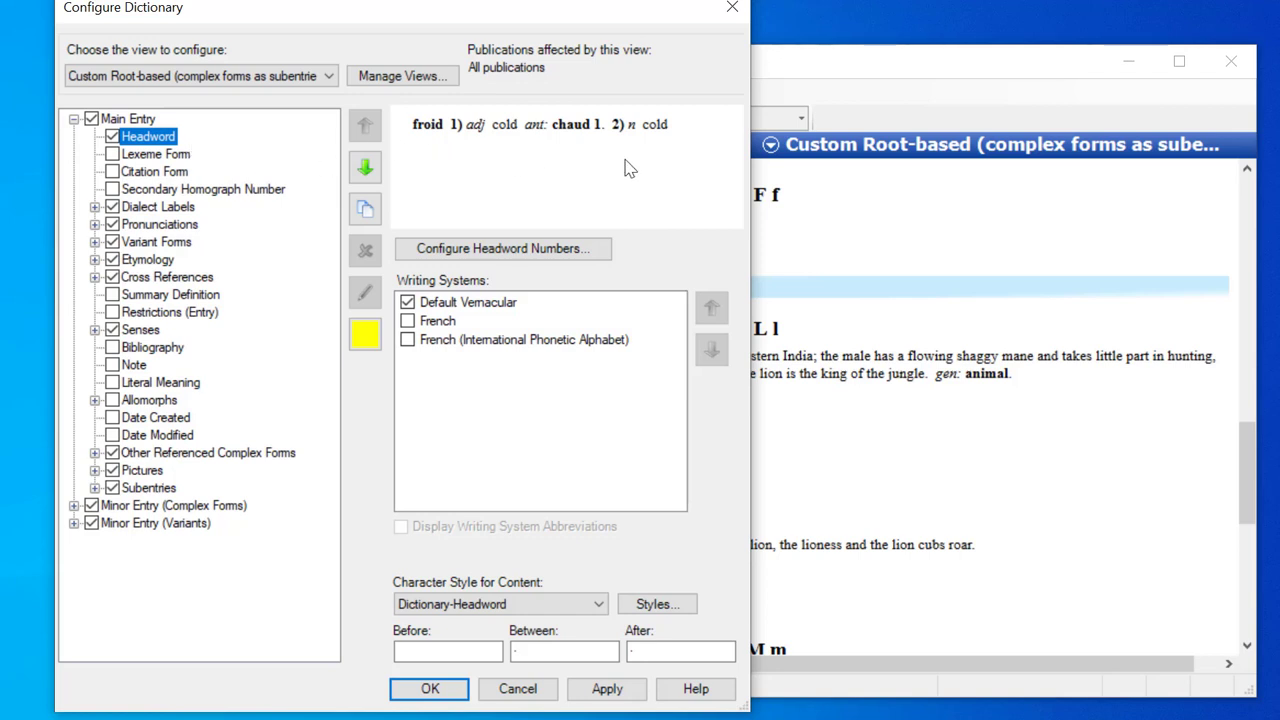
{"action": "mouse_move", "coordinate": [716, 136]}
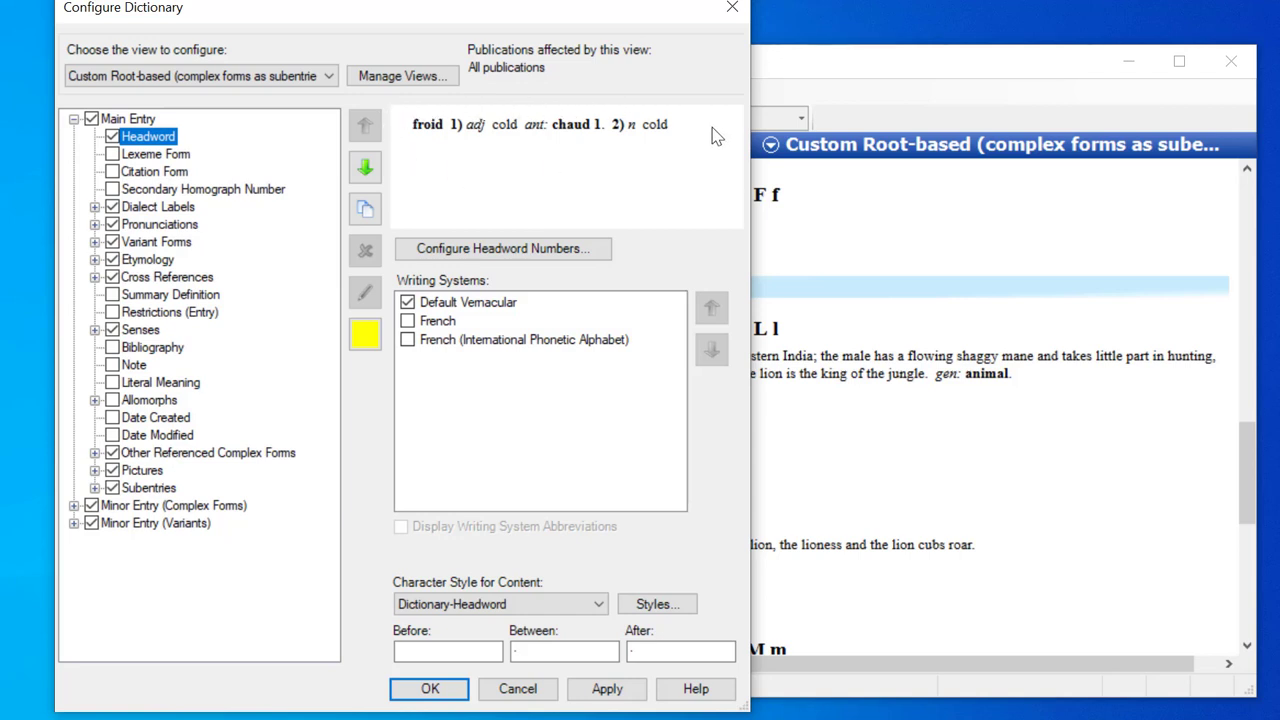
{"action": "mouse_move", "coordinate": [190, 148]}
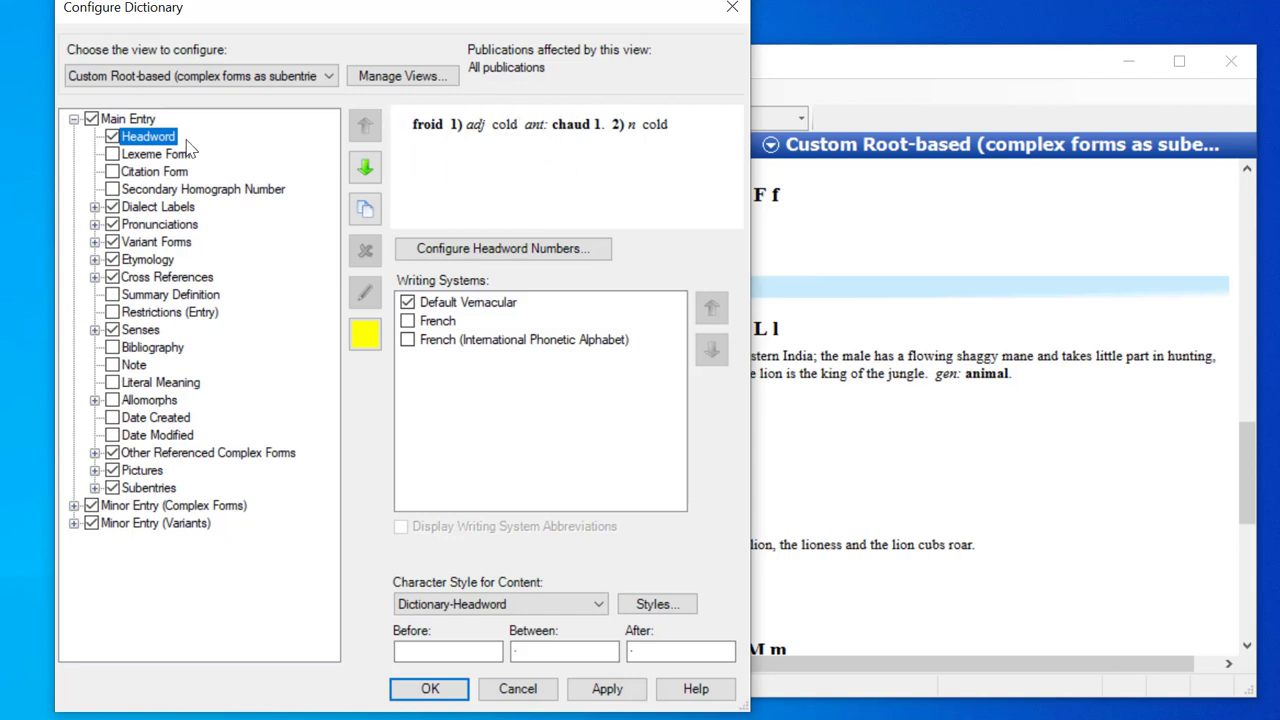
{"action": "mouse_move", "coordinate": [368, 364]}
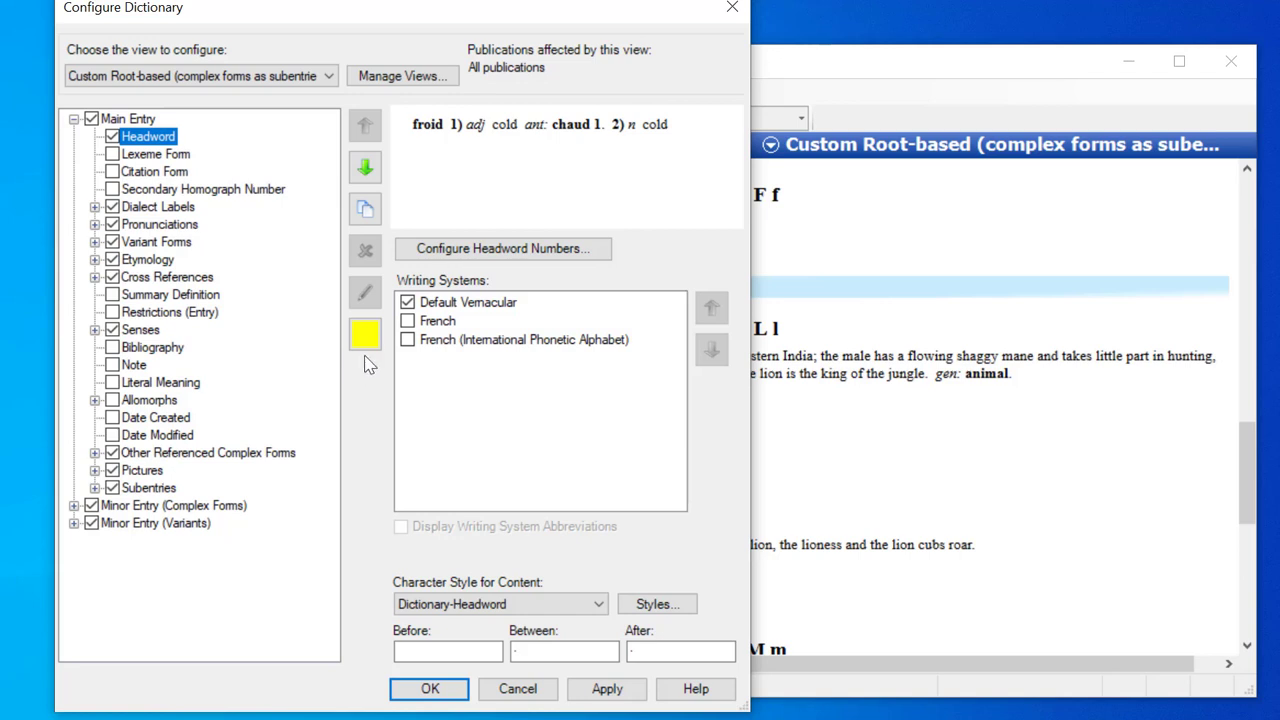
{"action": "mouse_move", "coordinate": [364, 334]}
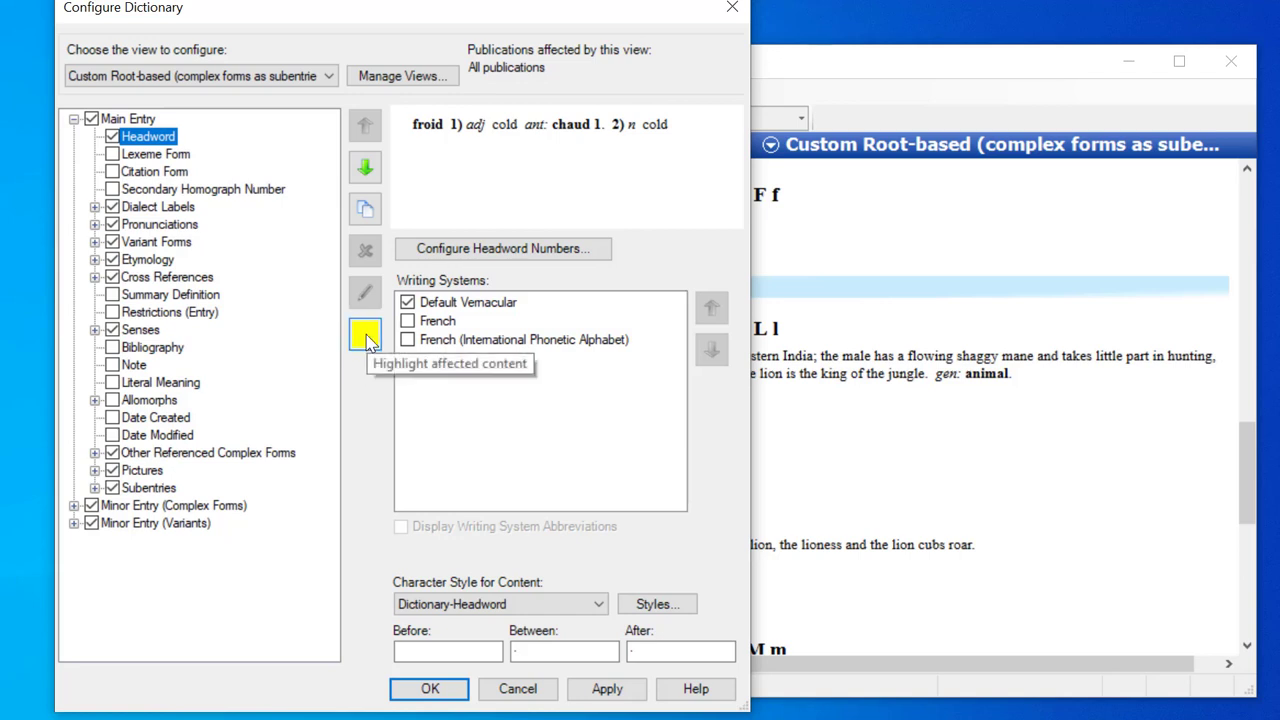
{"action": "left_click", "coordinate": [364, 334]}
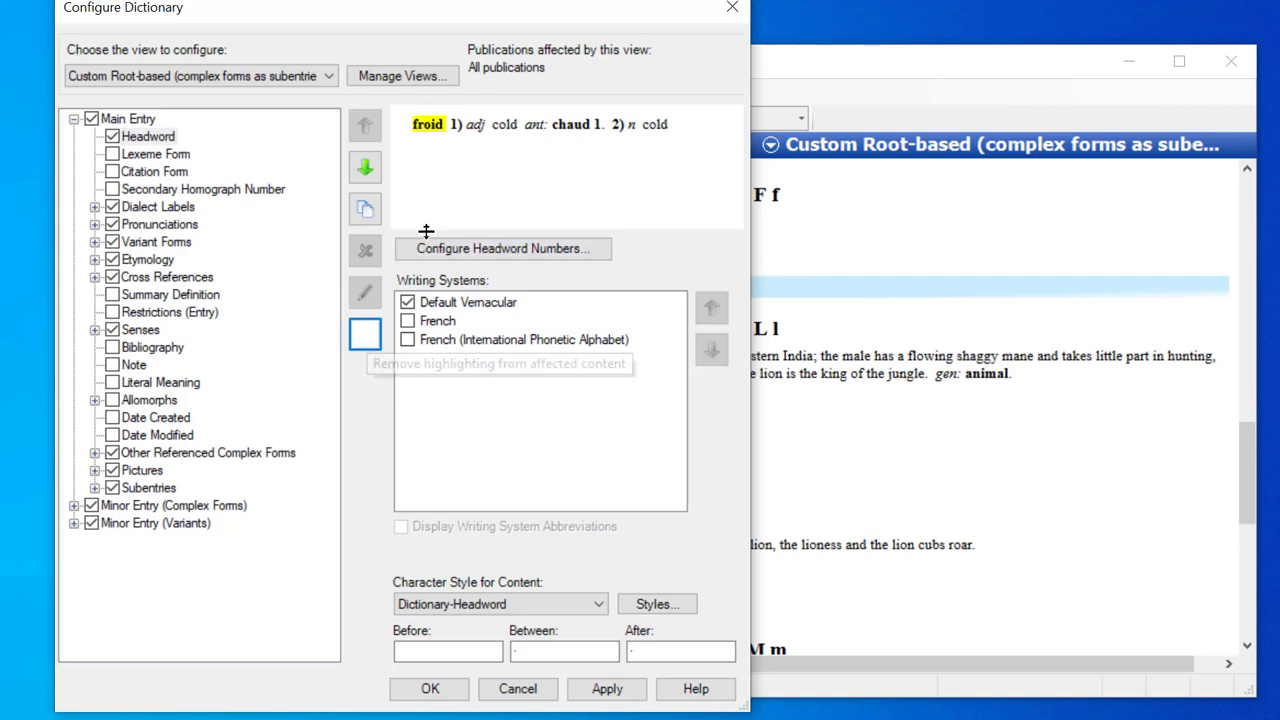
{"action": "mouse_move", "coordinate": [444, 150]}
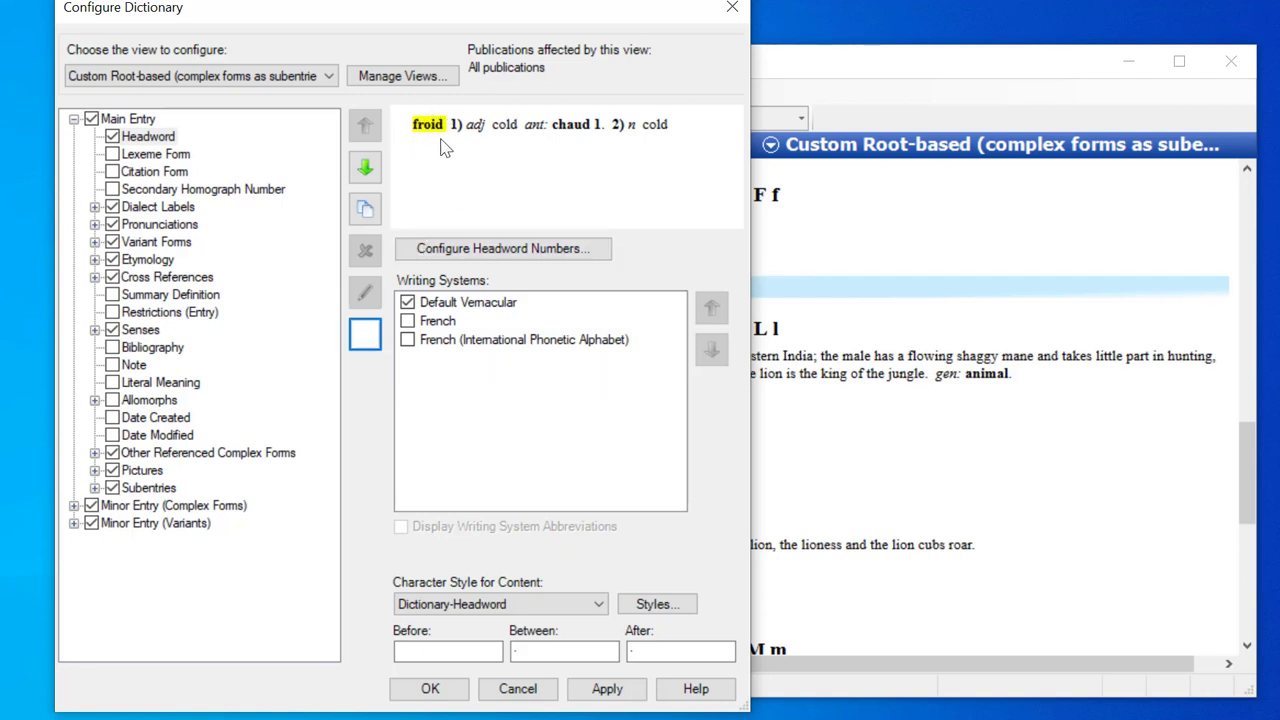
{"action": "mouse_move", "coordinate": [184, 150]}
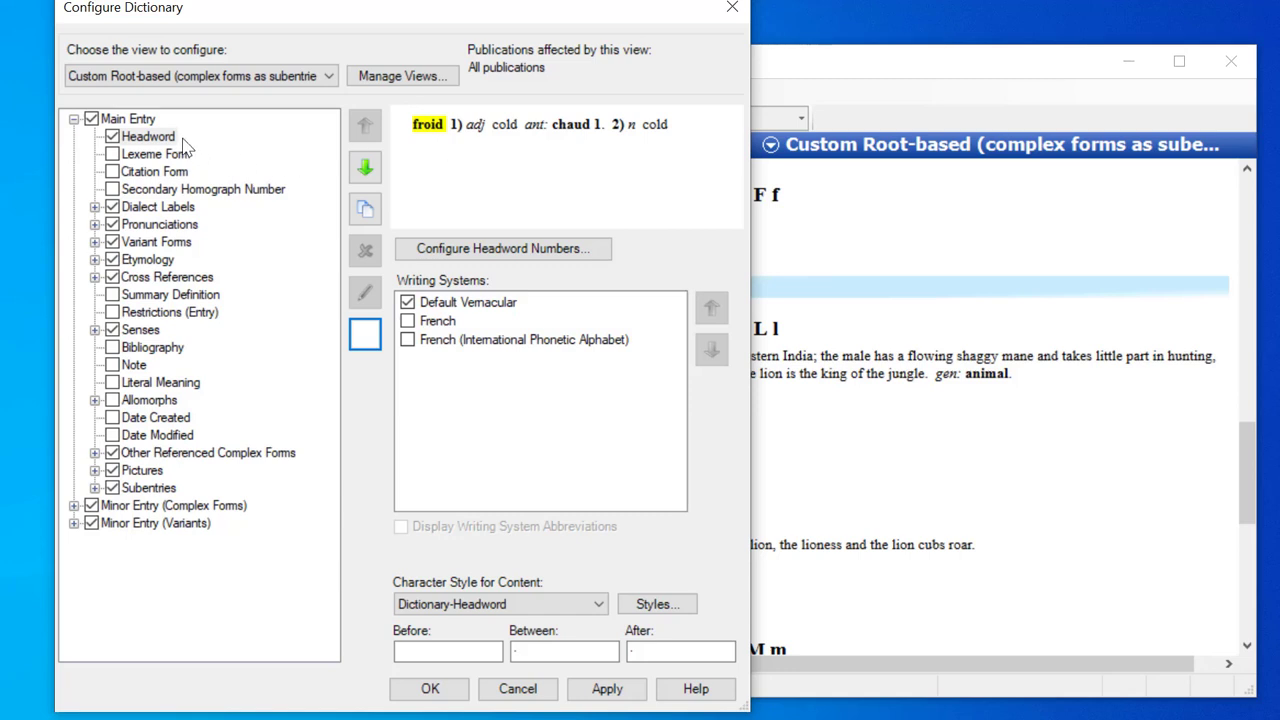
{"action": "mouse_move", "coordinate": [480, 428]}
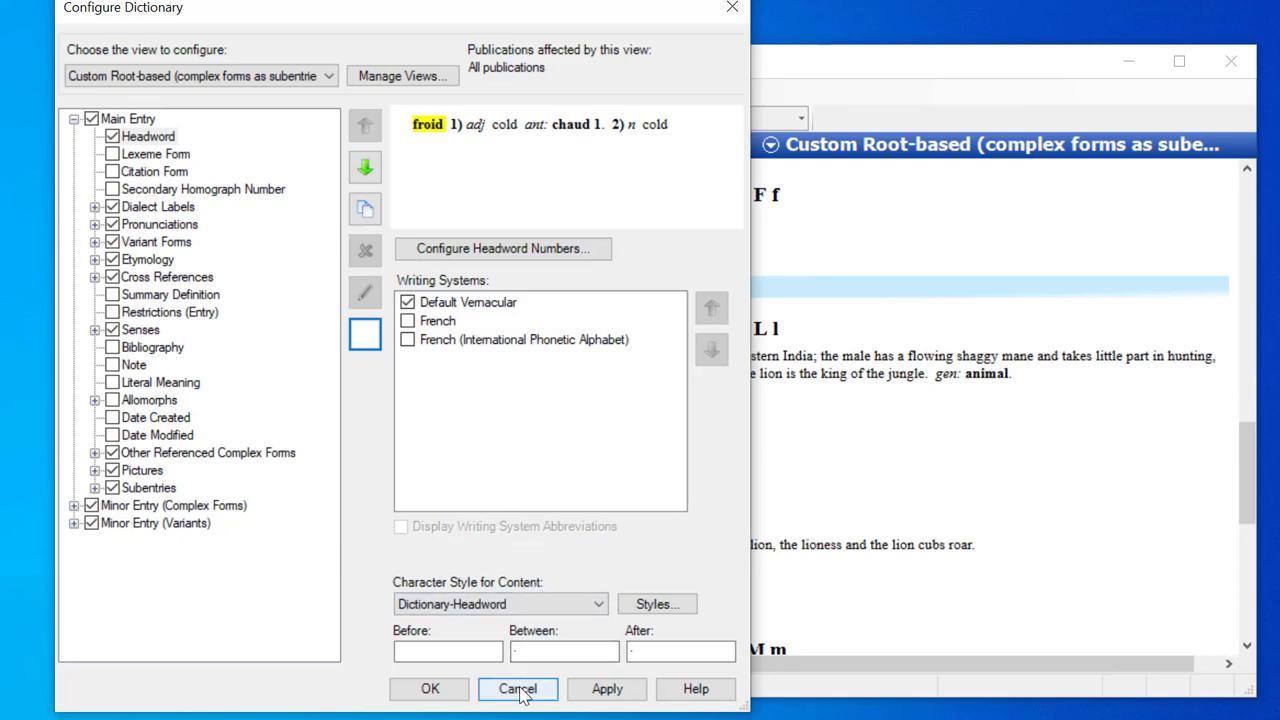
Cancel Configure Dictionary and switch to Lexicon Edit with the froid entry selected
{"action": "left_click", "coordinate": [518, 688]}
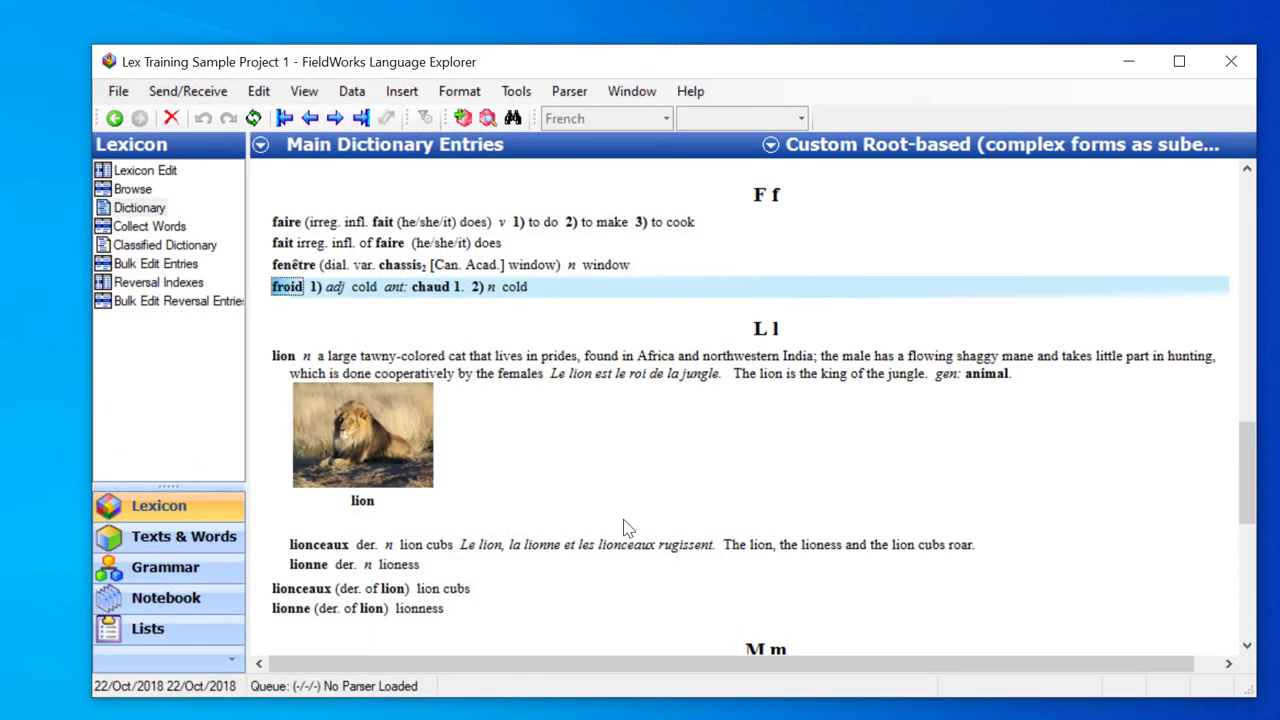
{"action": "mouse_move", "coordinate": [510, 332]}
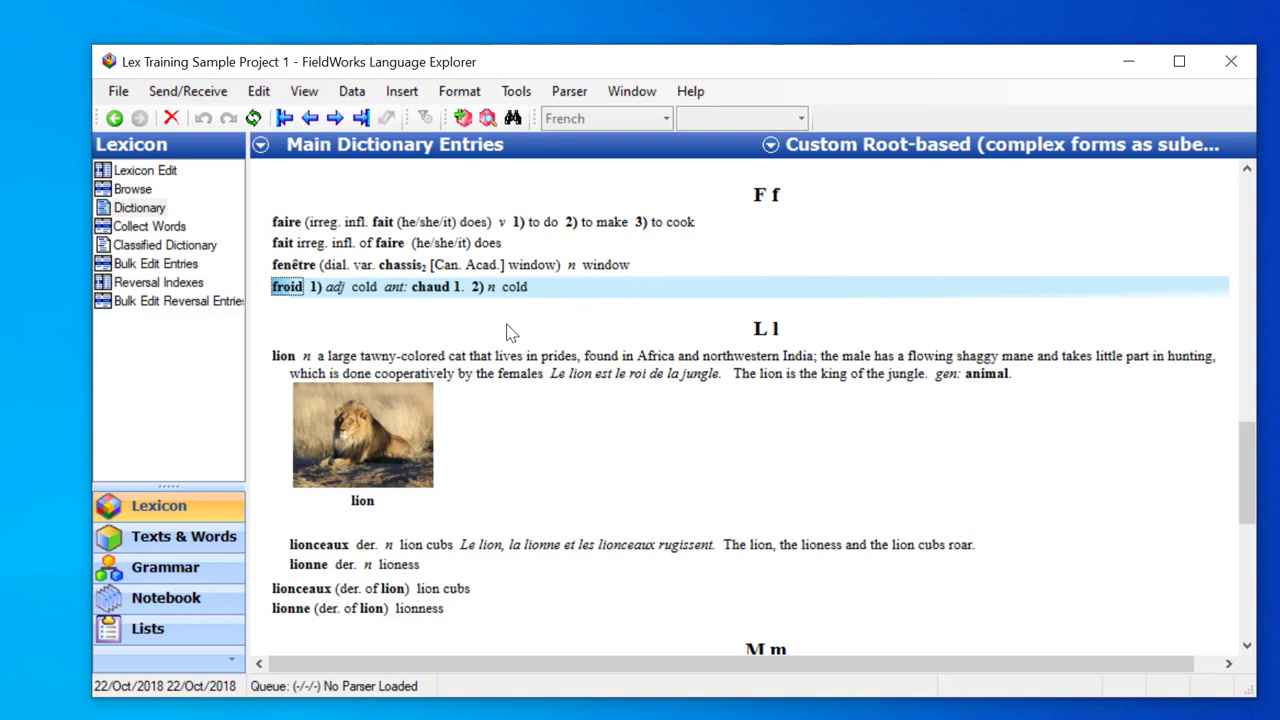
{"action": "left_click", "coordinate": [144, 170]}
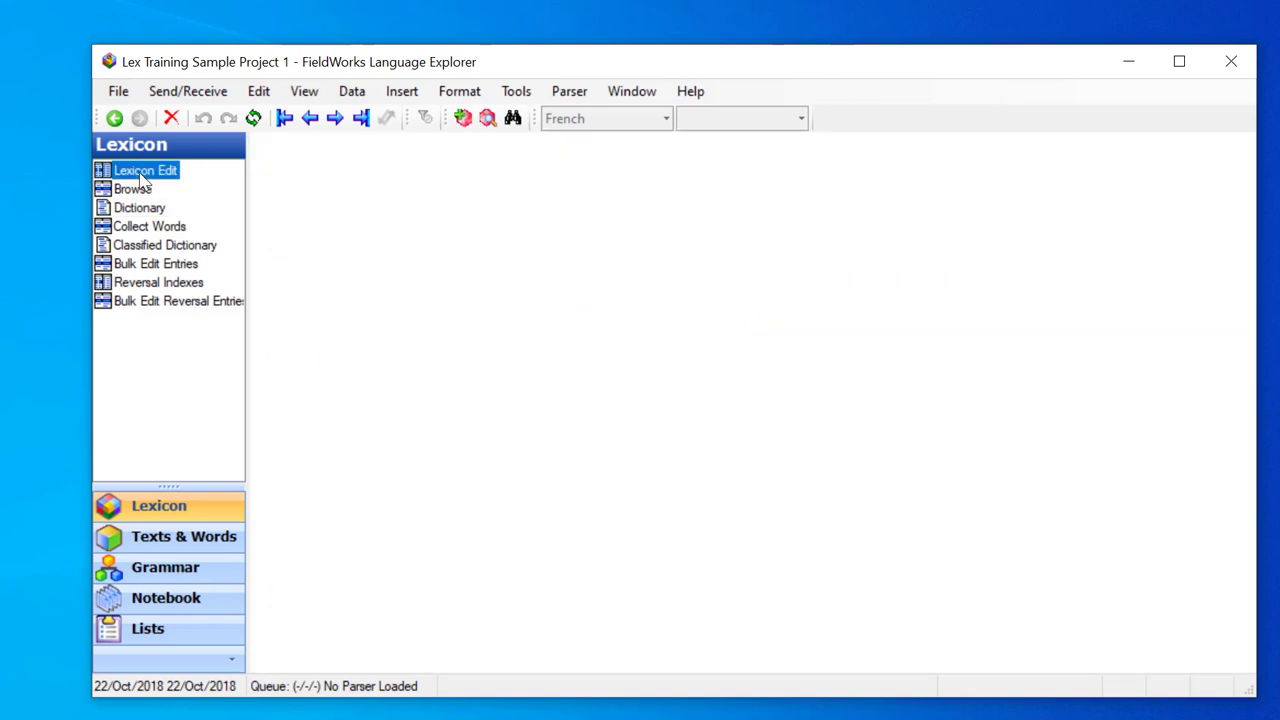
{"action": "left_click", "coordinate": [144, 170]}
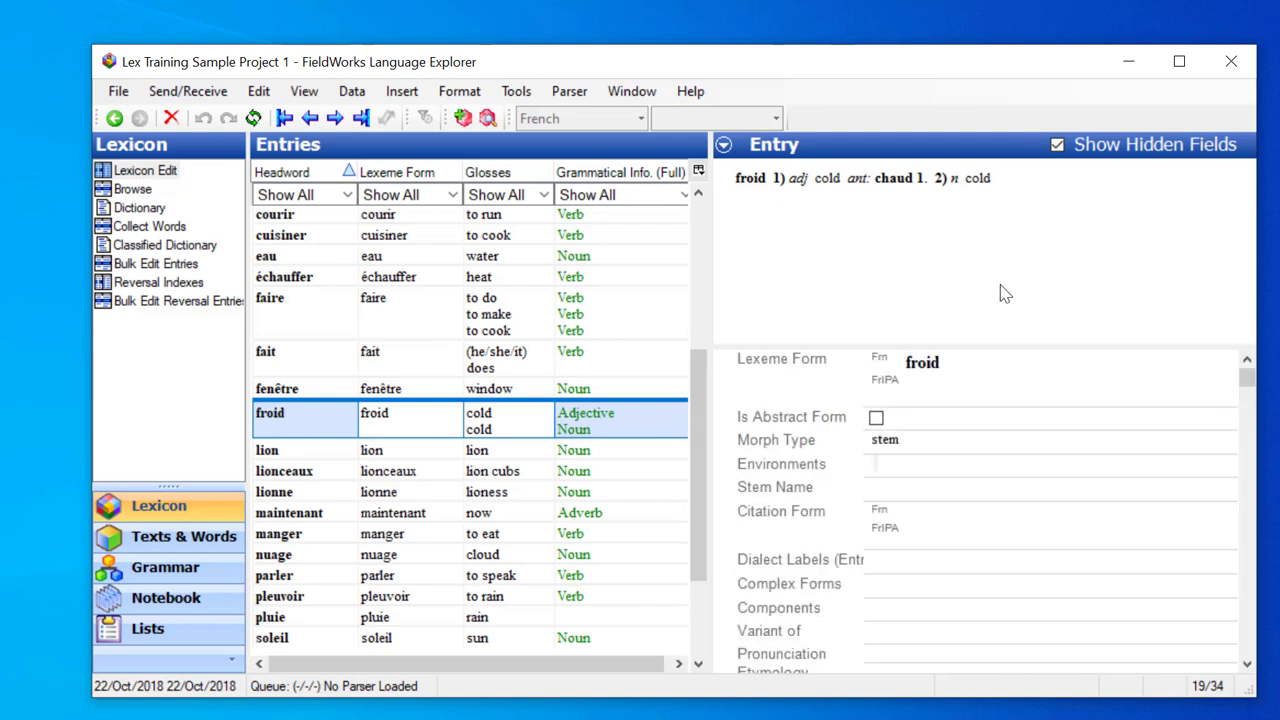
{"action": "mouse_move", "coordinate": [936, 212]}
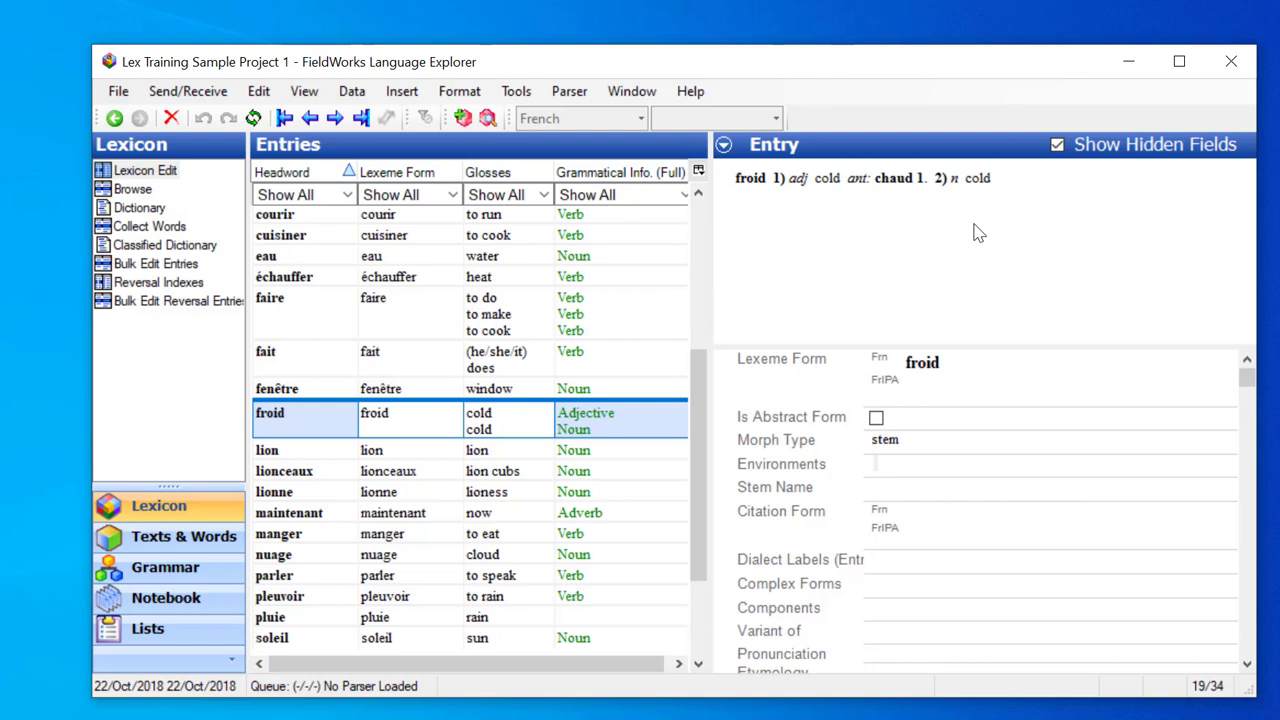
{"action": "mouse_move", "coordinate": [900, 242]}
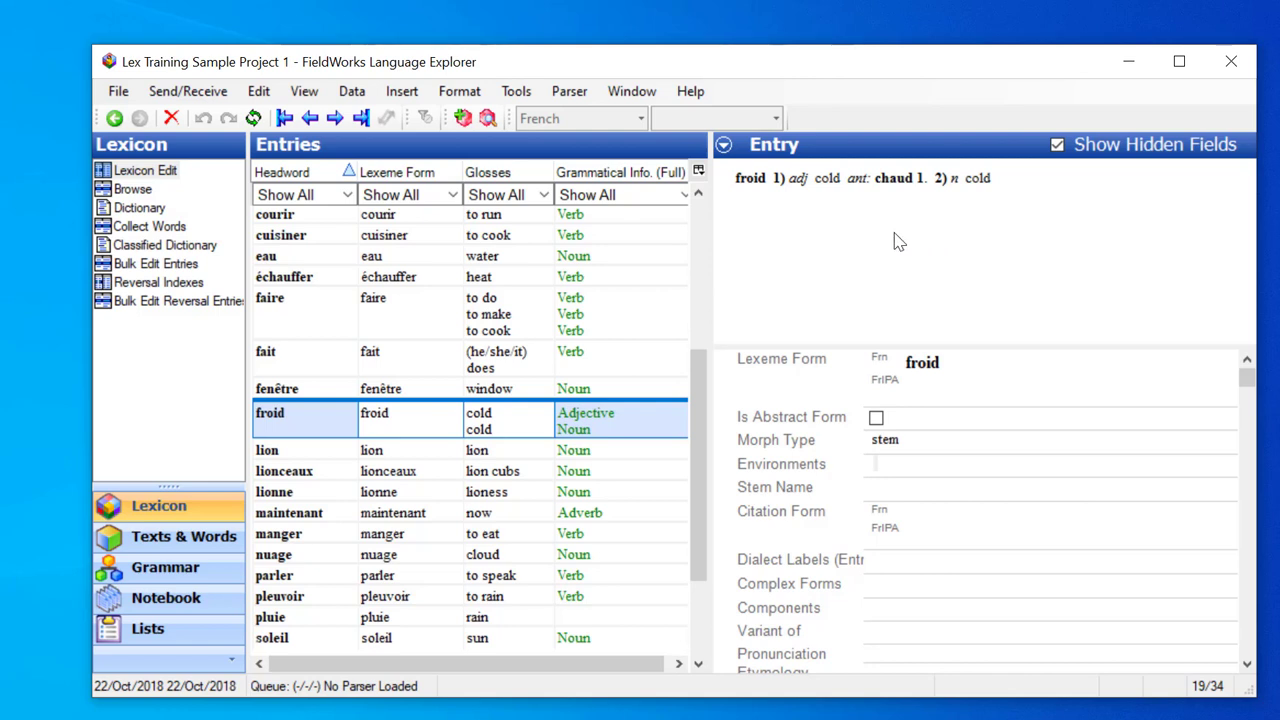
{"action": "mouse_move", "coordinate": [938, 222]}
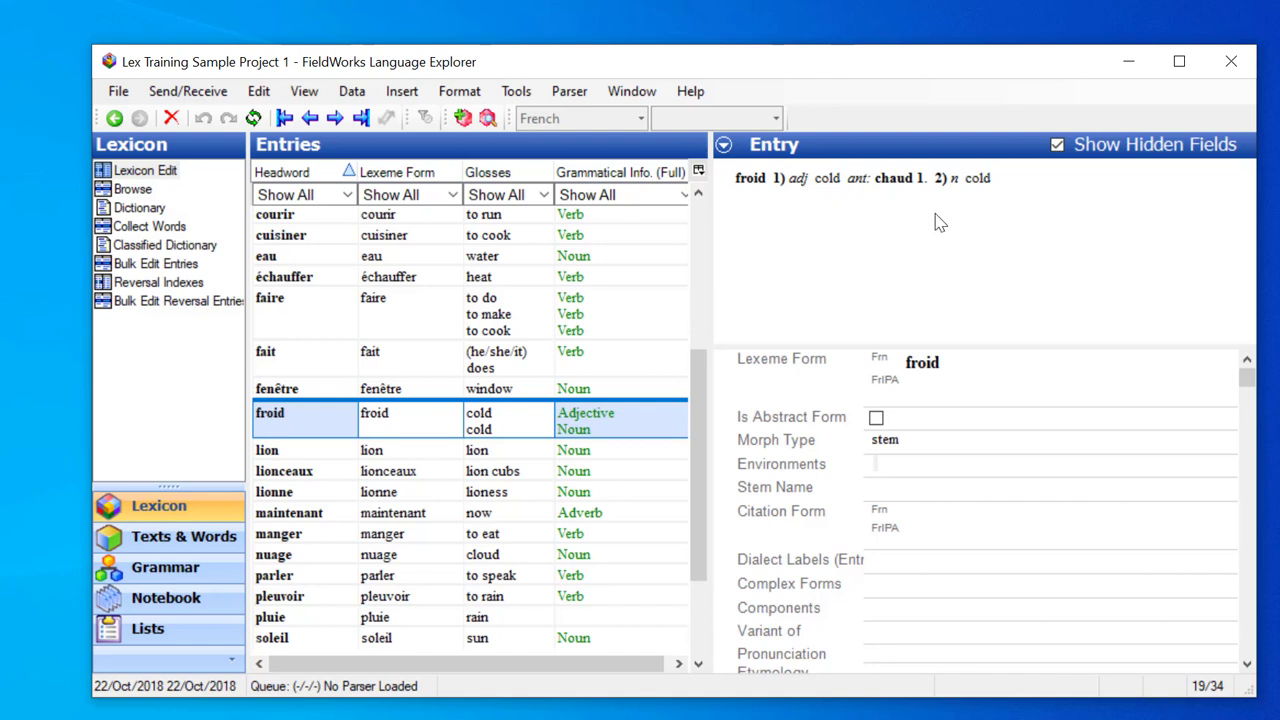
{"action": "mouse_move", "coordinate": [990, 198]}
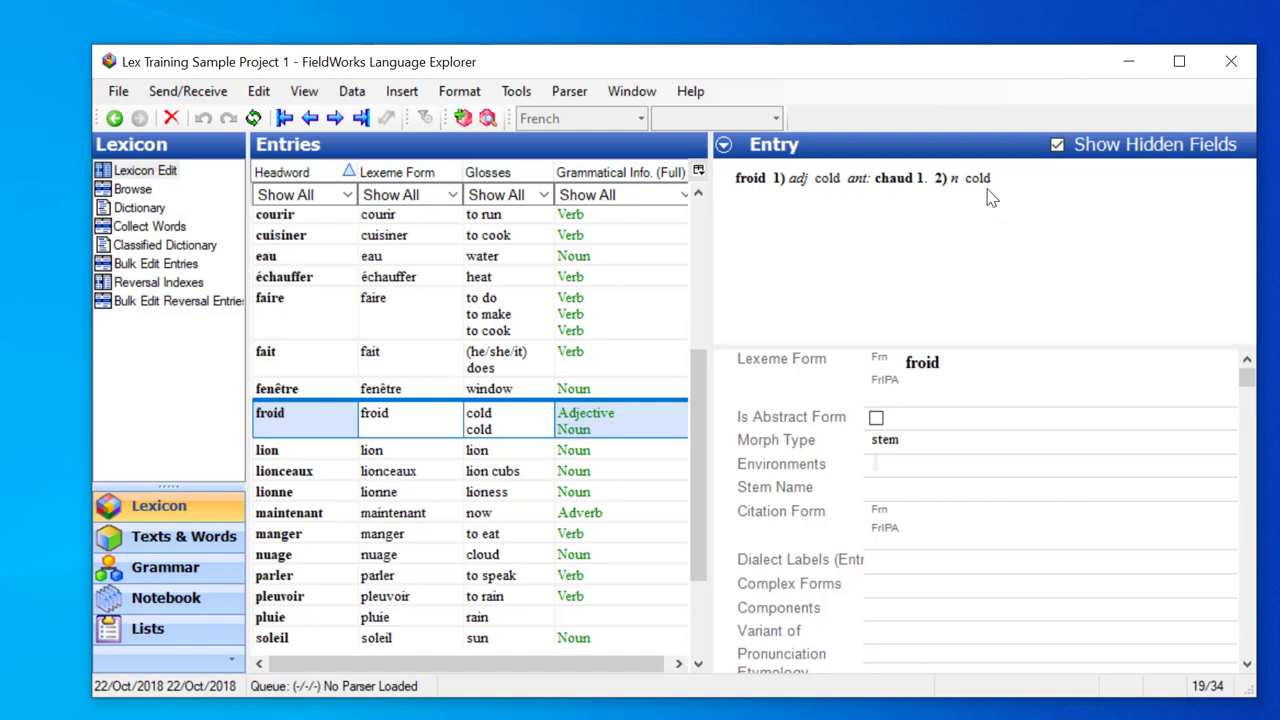
{"action": "mouse_move", "coordinate": [988, 200]}
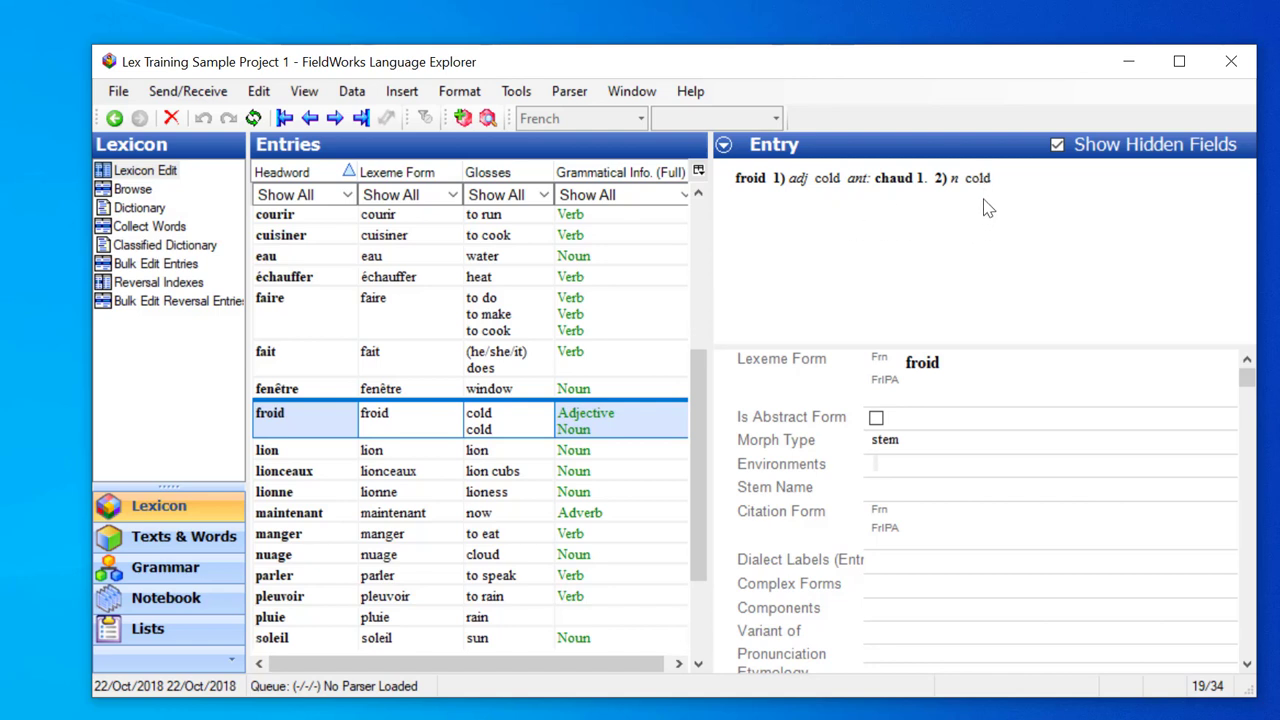
{"action": "mouse_move", "coordinate": [776, 196]}
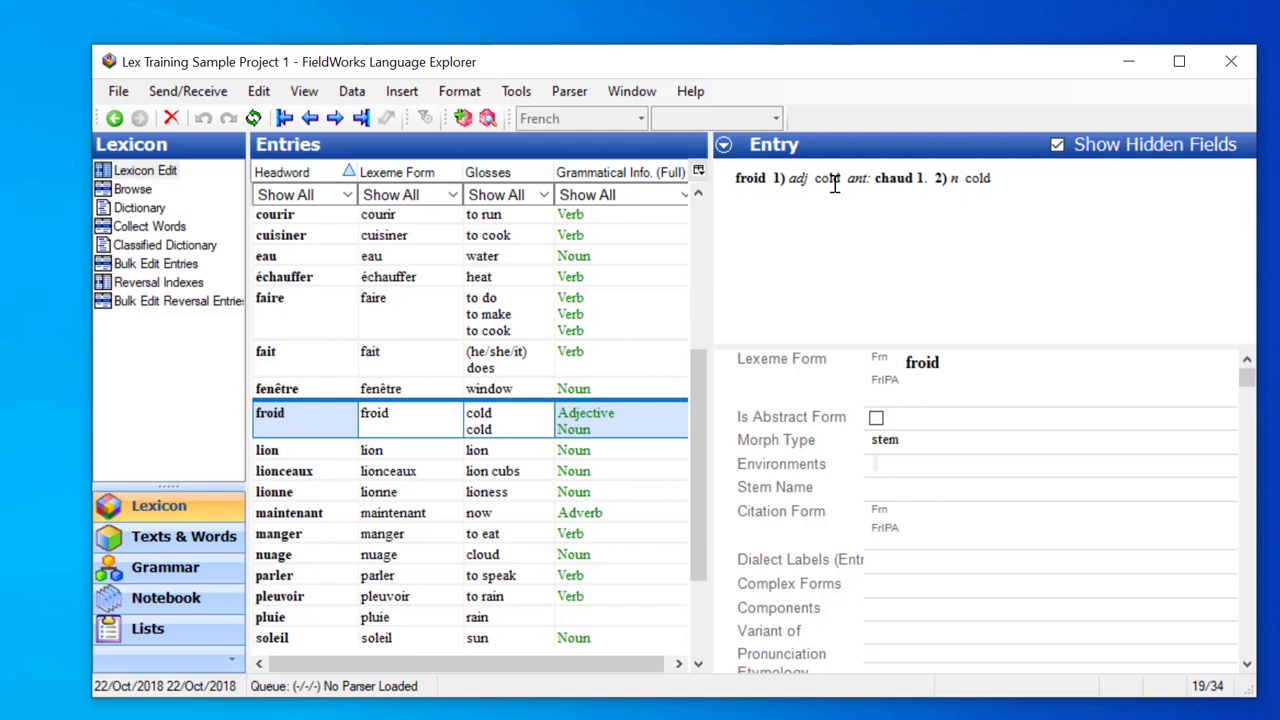
Open the context menu on the froid entry preview in Lexicon Edit to reach Configure Dictionary
{"action": "right_click", "coordinate": [828, 184]}
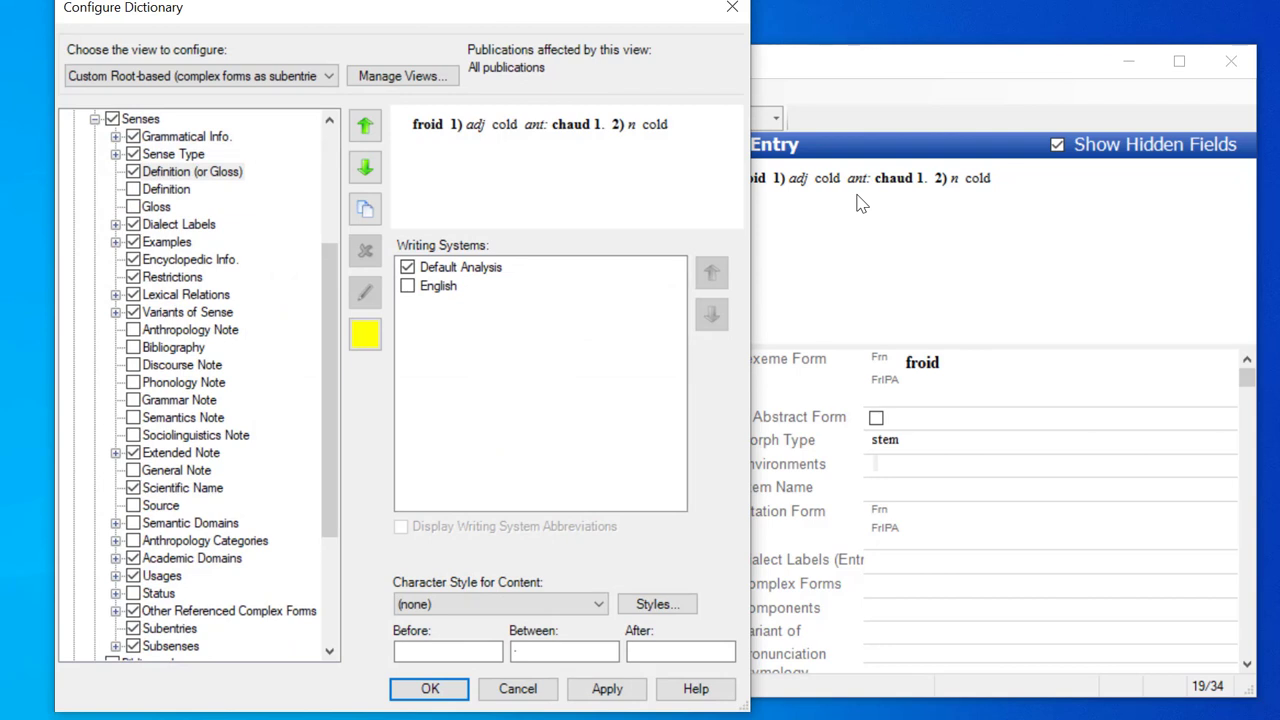
{"action": "mouse_move", "coordinate": [296, 172]}
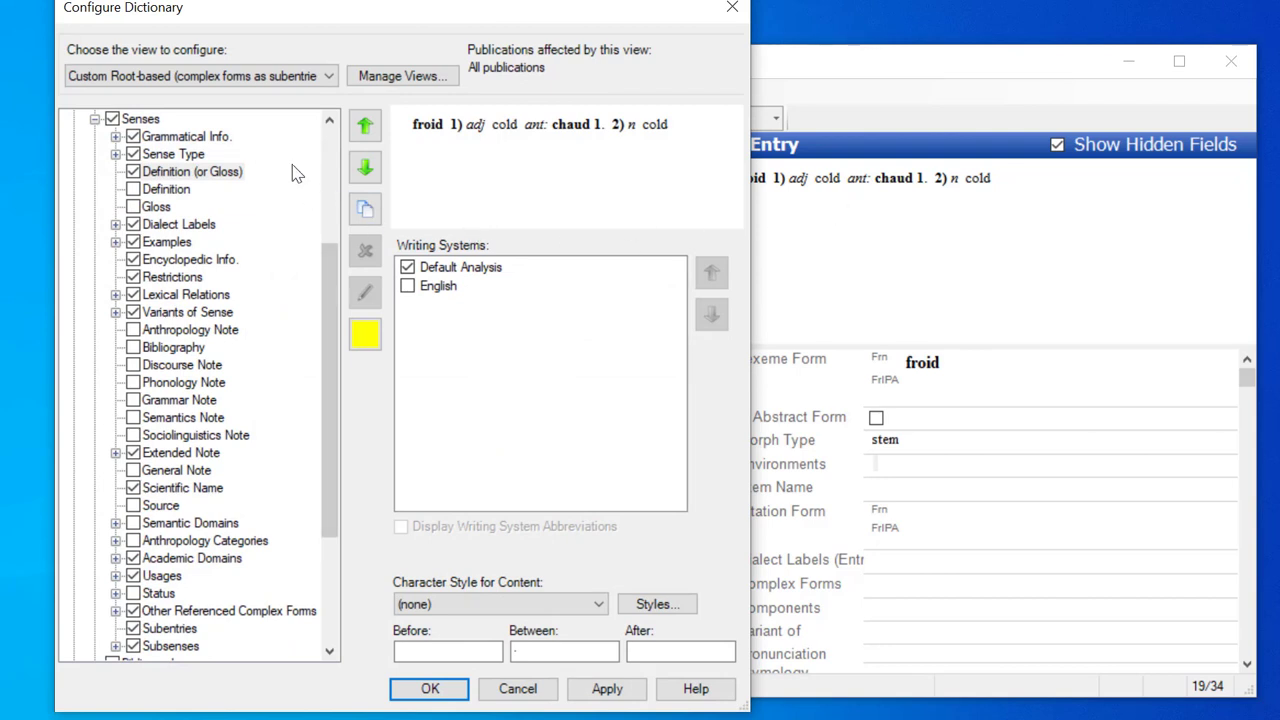
{"action": "mouse_move", "coordinate": [264, 204]}
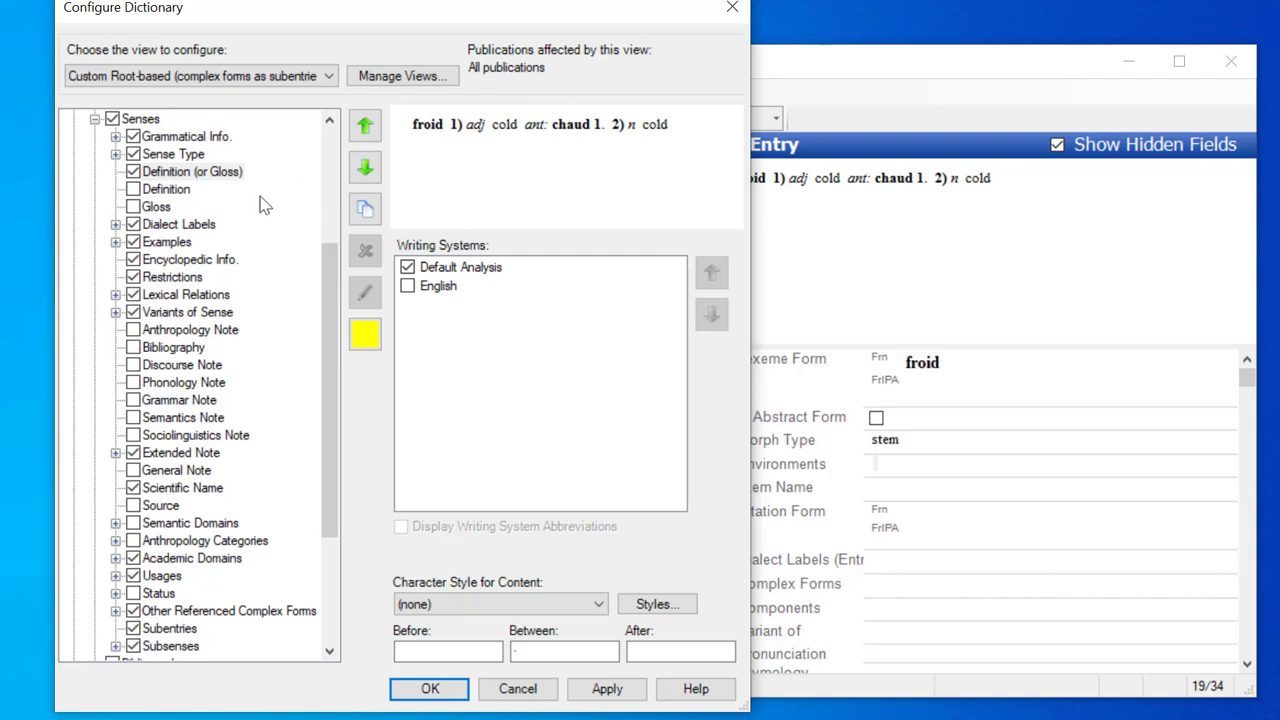
{"action": "mouse_move", "coordinate": [184, 190]}
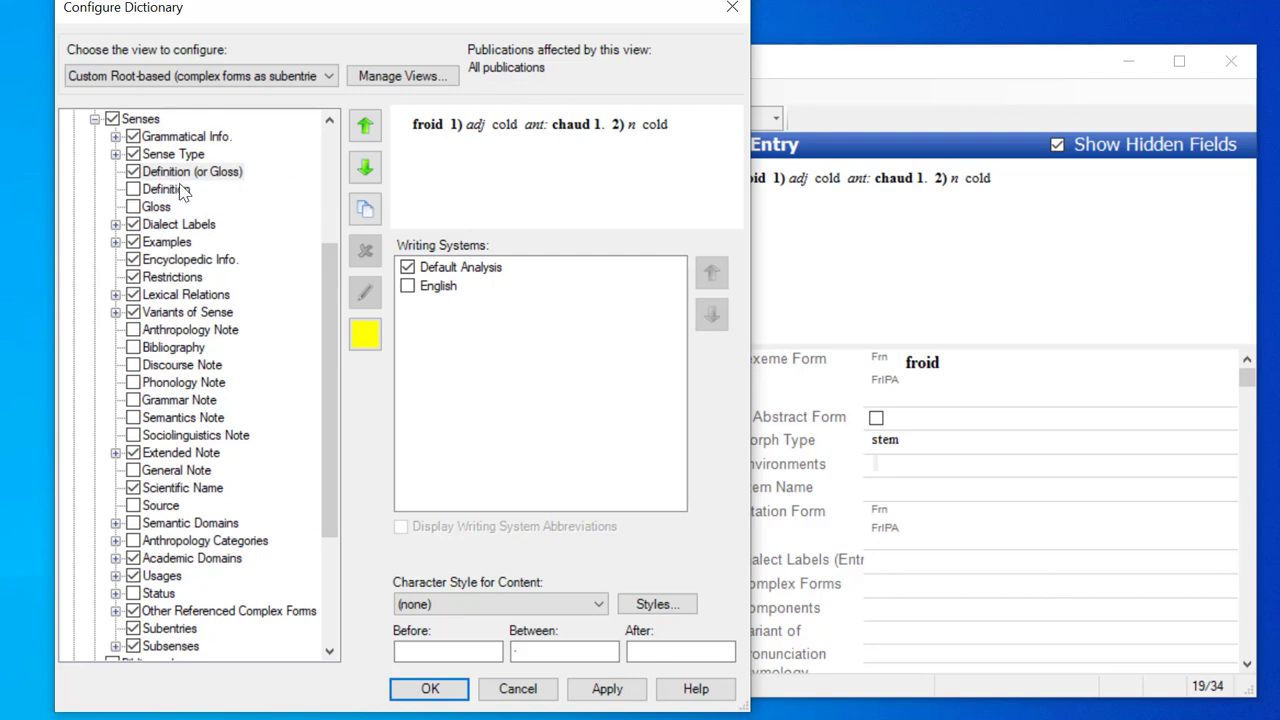
{"action": "mouse_move", "coordinate": [162, 128]}
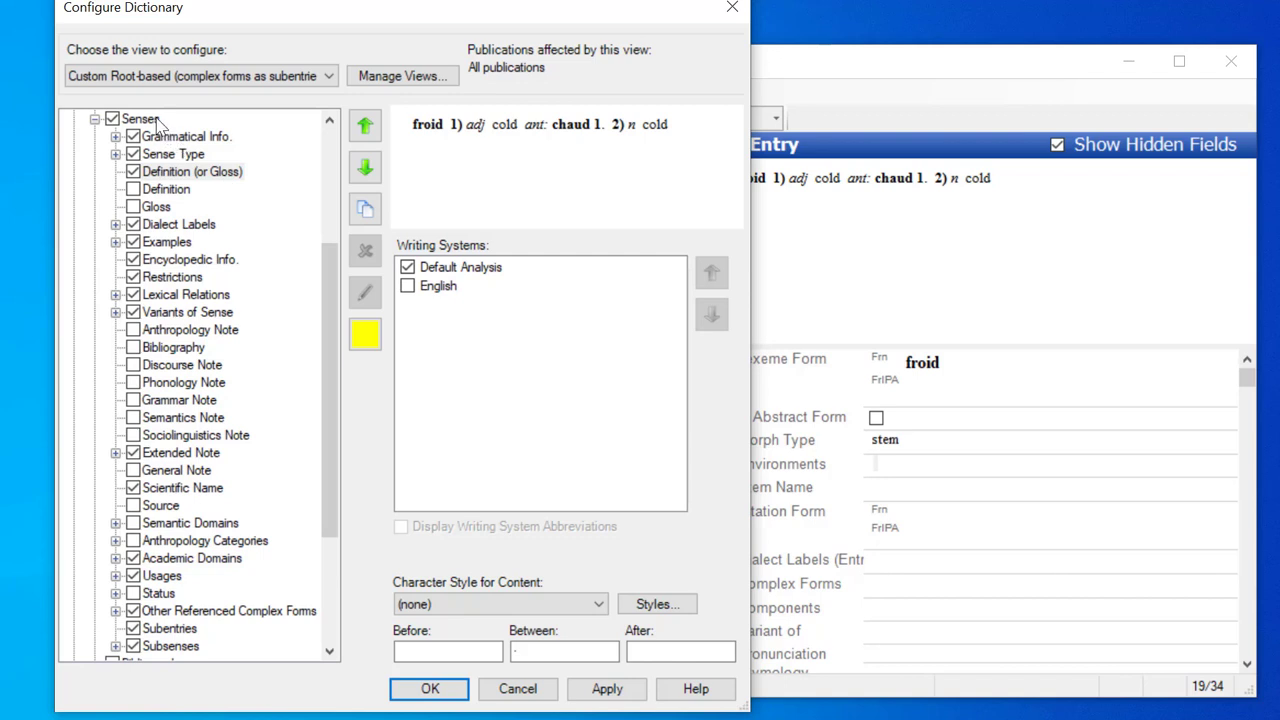
{"action": "mouse_move", "coordinate": [268, 184]}
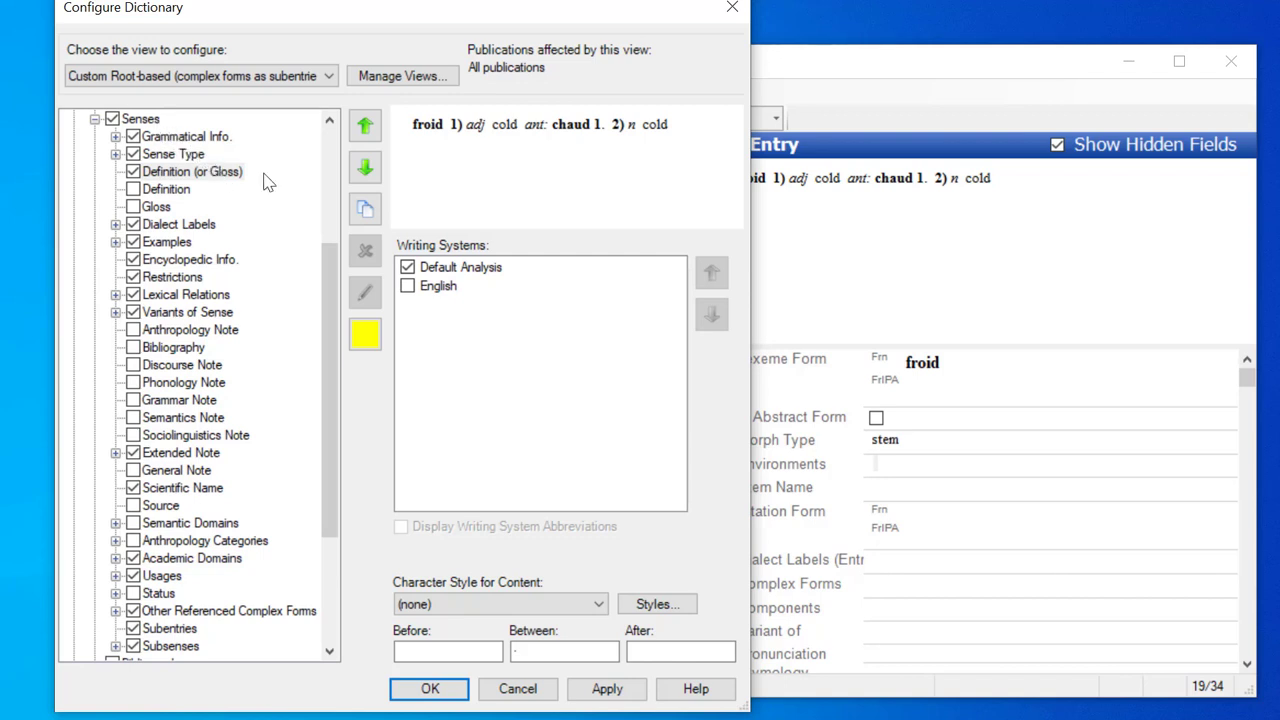
Select Definition (or Gloss), highlight both 'cold' glosses in the preview, then turn highlighting off
{"action": "left_click", "coordinate": [190, 172]}
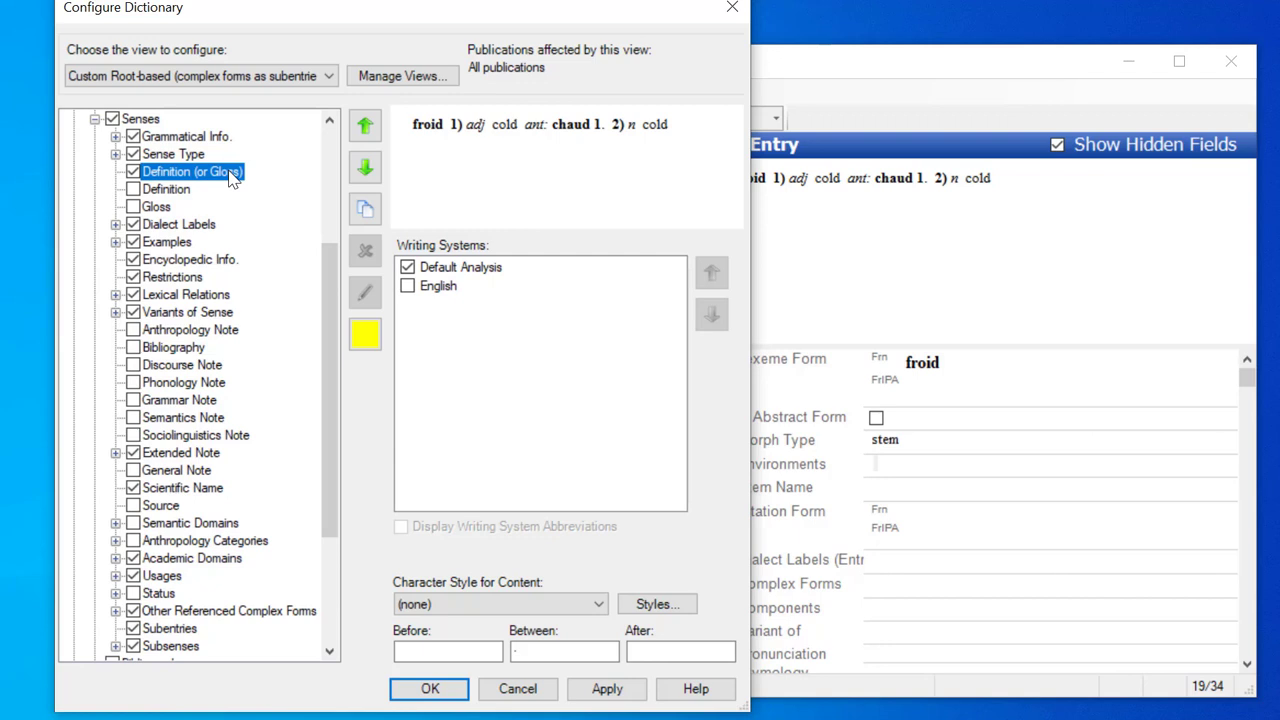
{"action": "mouse_move", "coordinate": [696, 162]}
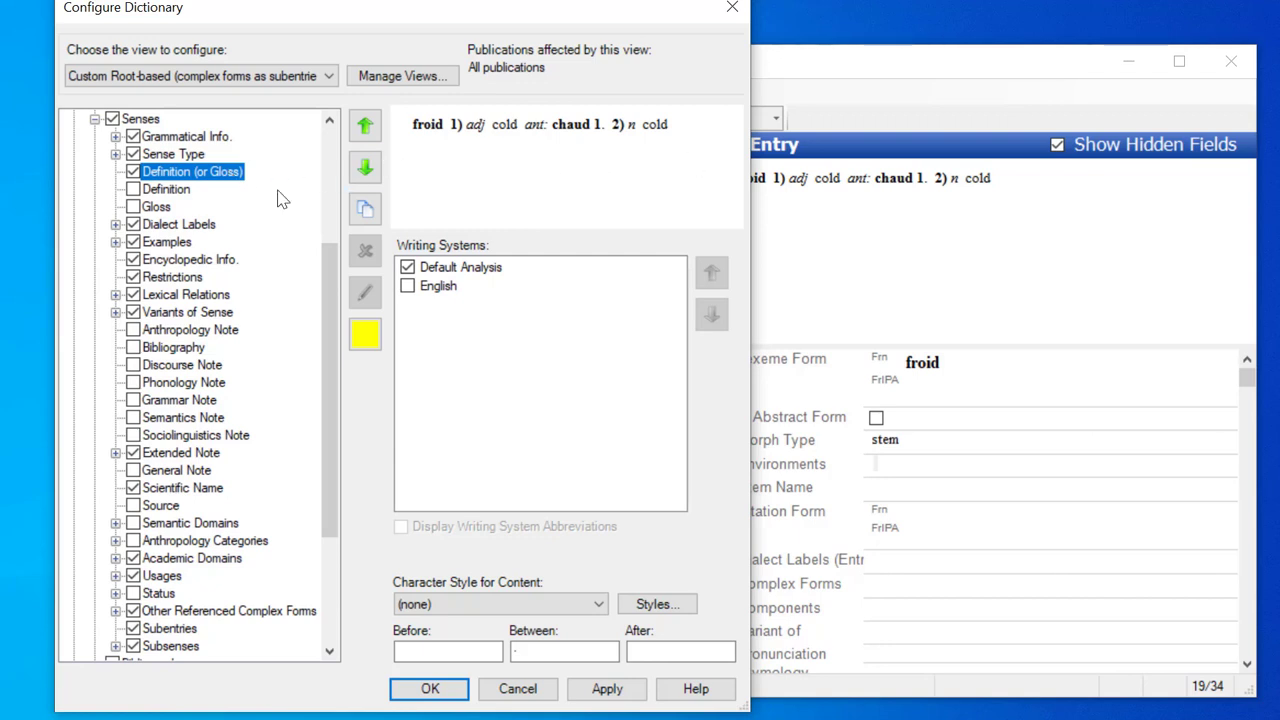
{"action": "mouse_move", "coordinate": [366, 336]}
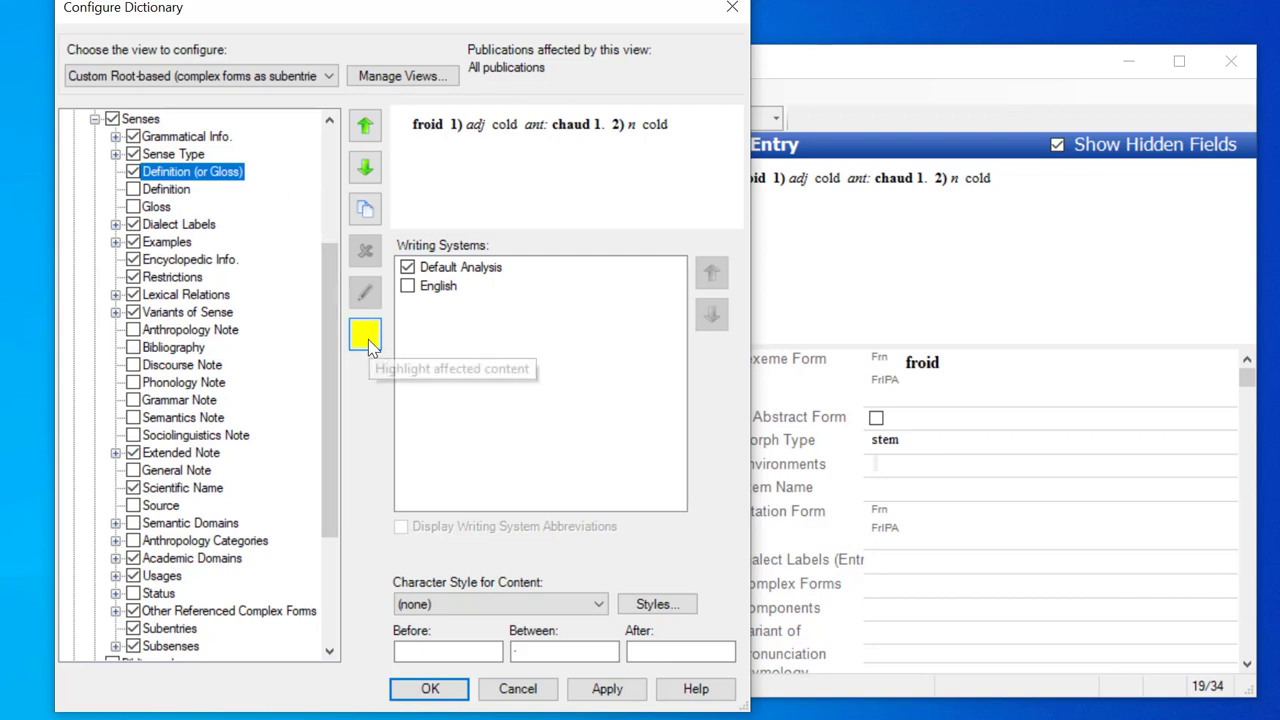
{"action": "left_click", "coordinate": [364, 336]}
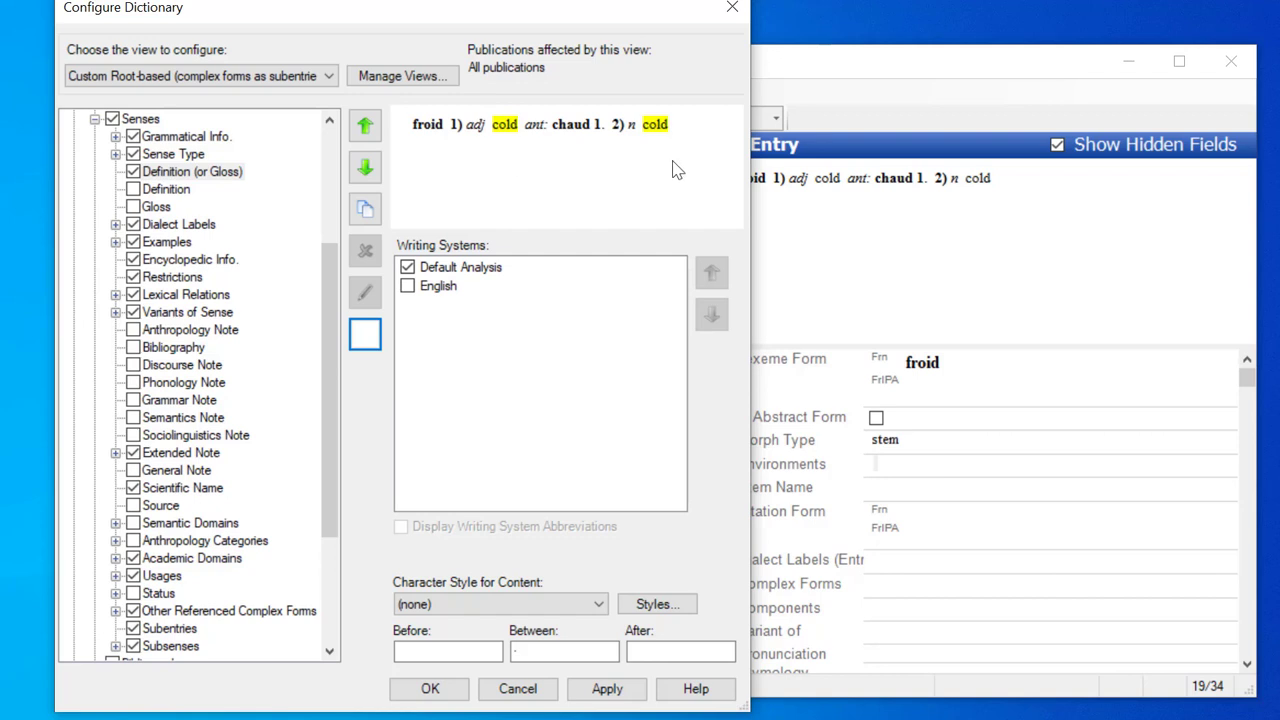
{"action": "mouse_move", "coordinate": [556, 176]}
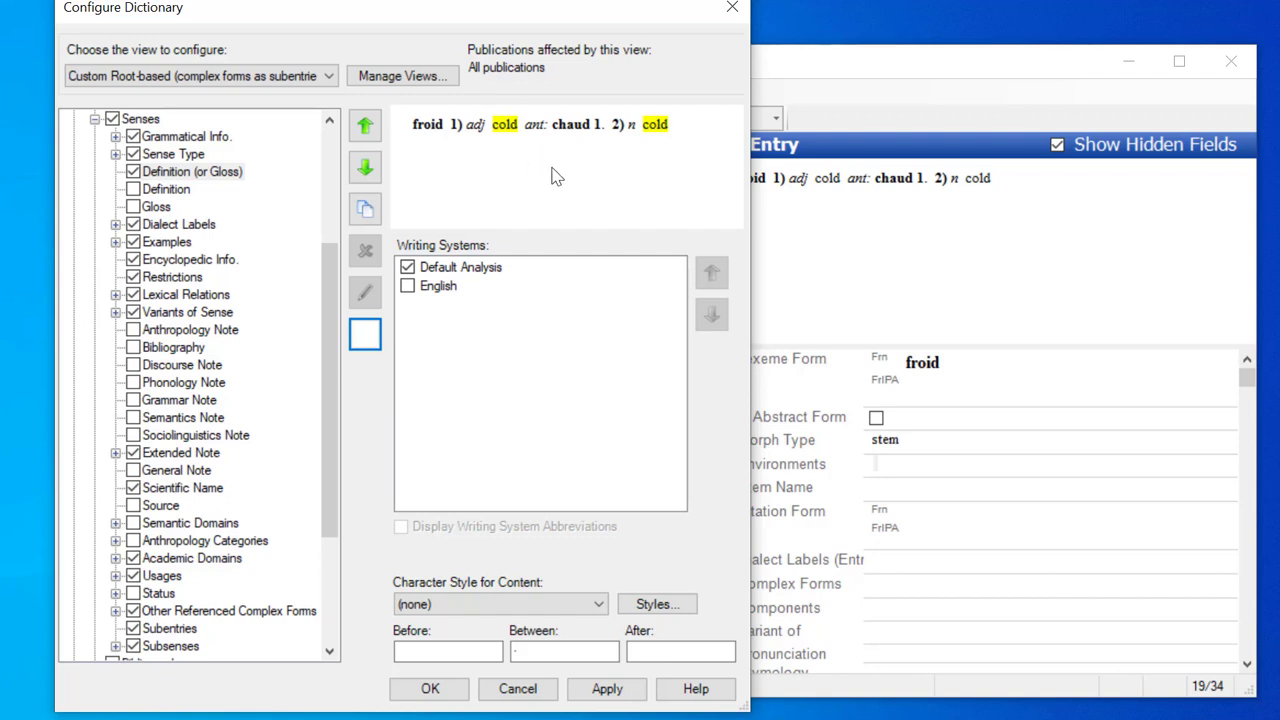
{"action": "mouse_move", "coordinate": [668, 148]}
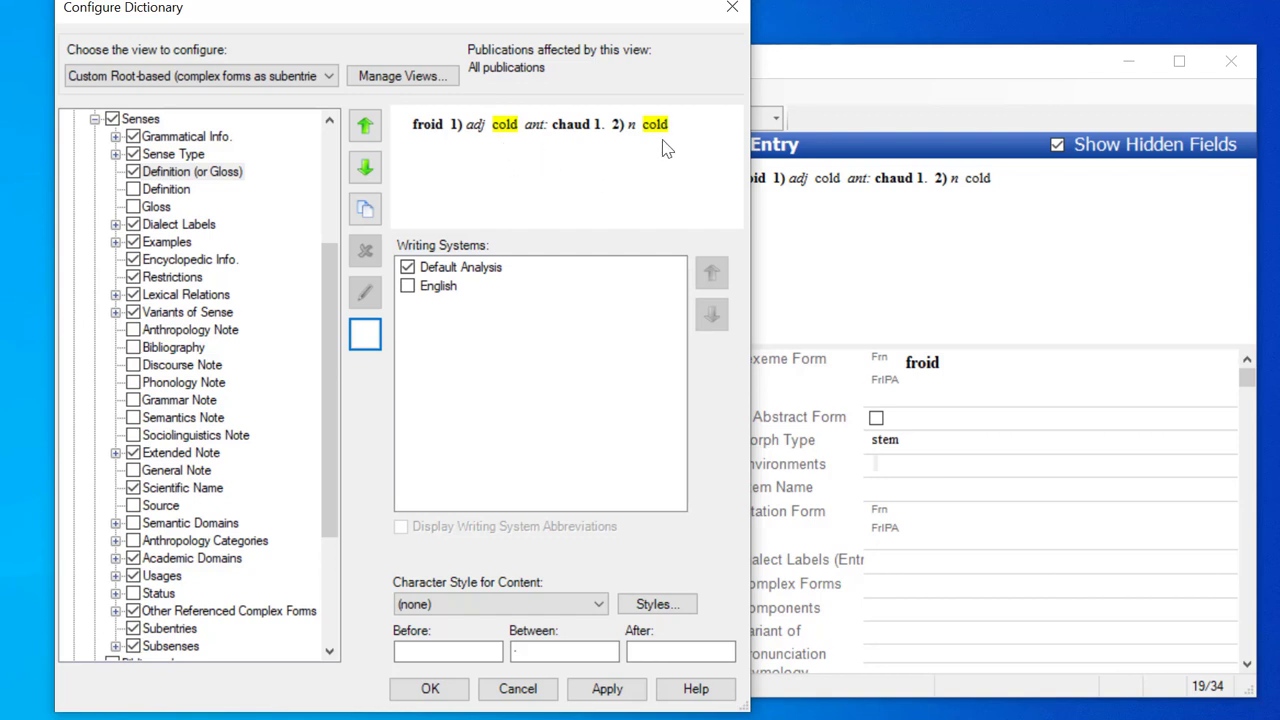
{"action": "mouse_move", "coordinate": [532, 184]}
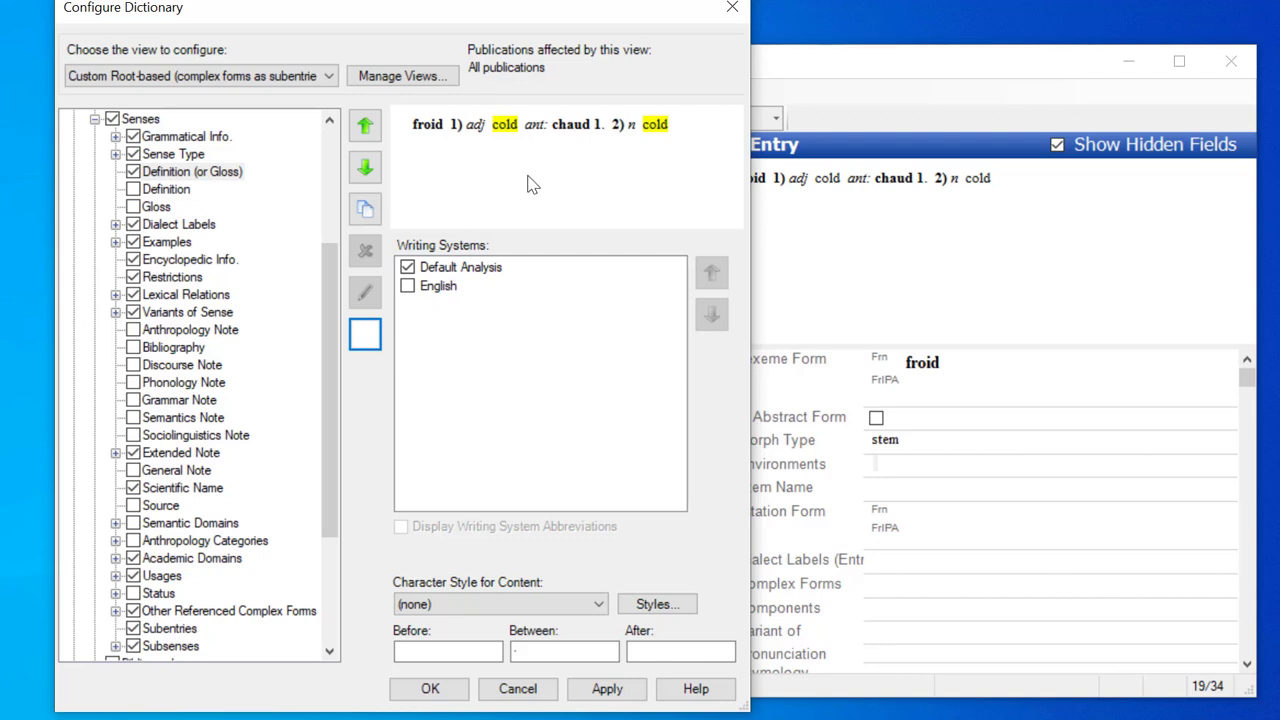
{"action": "left_click", "coordinate": [364, 334]}
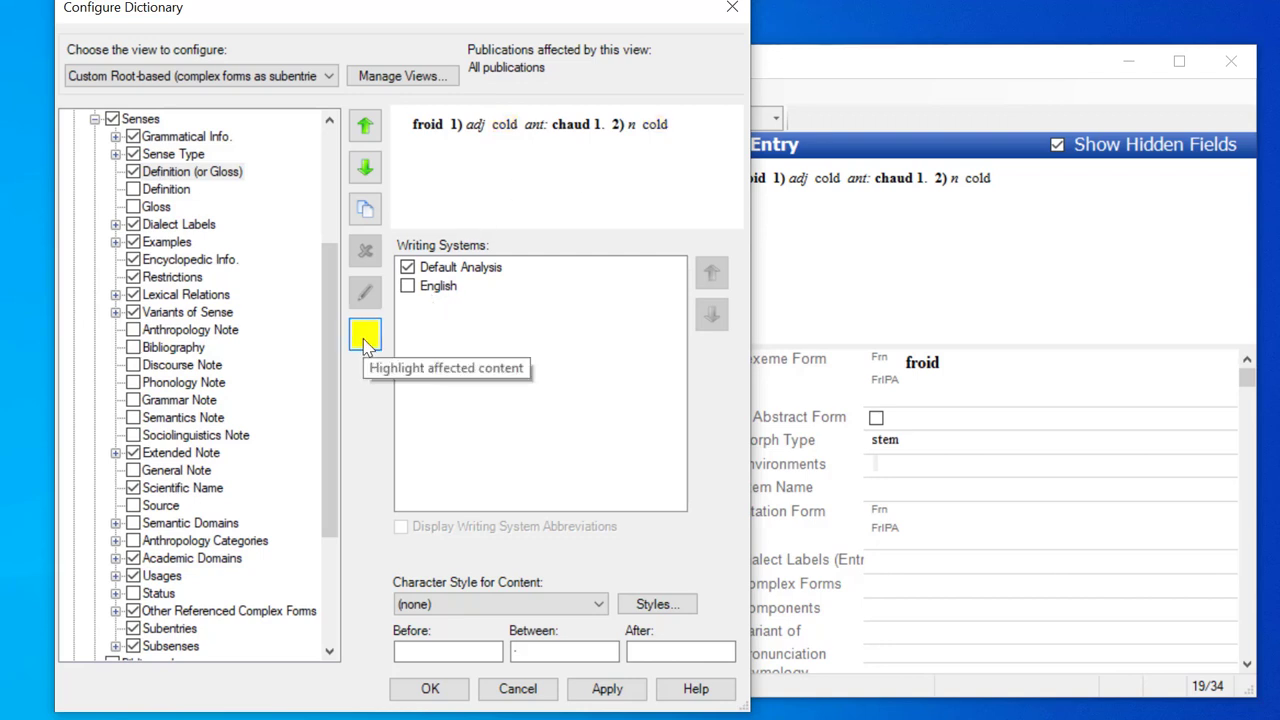
{"action": "mouse_move", "coordinate": [368, 388]}
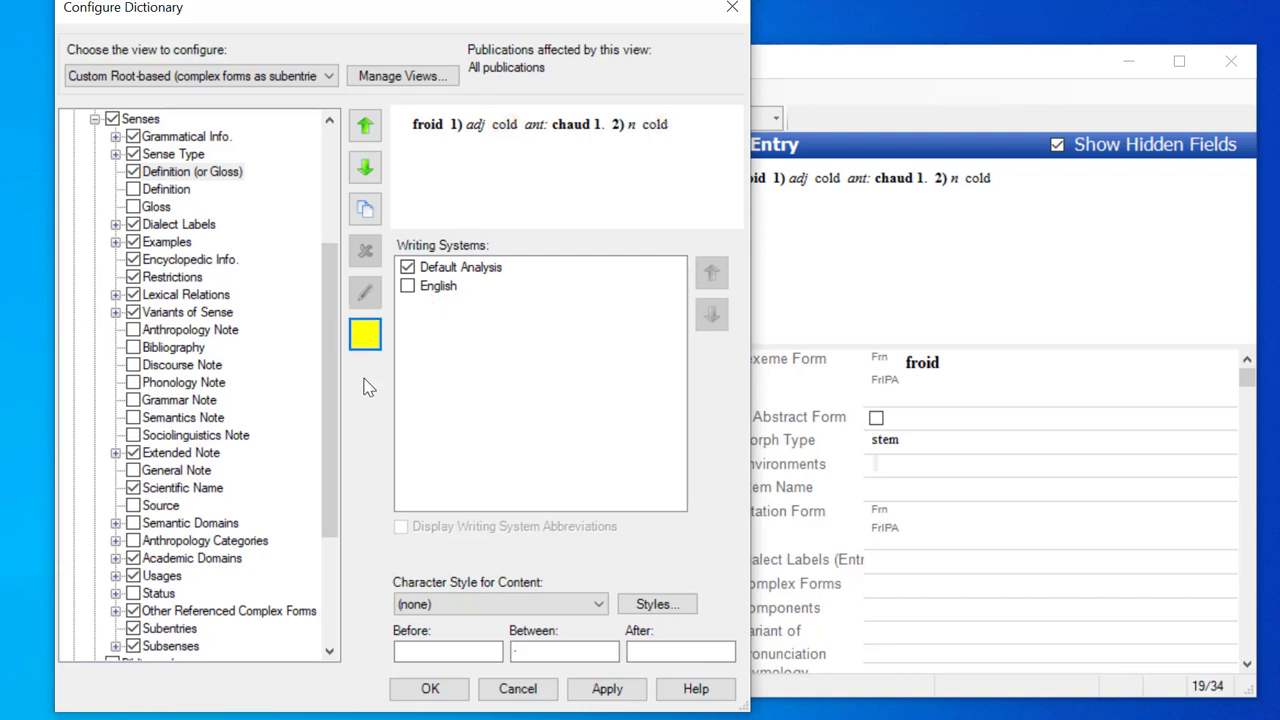